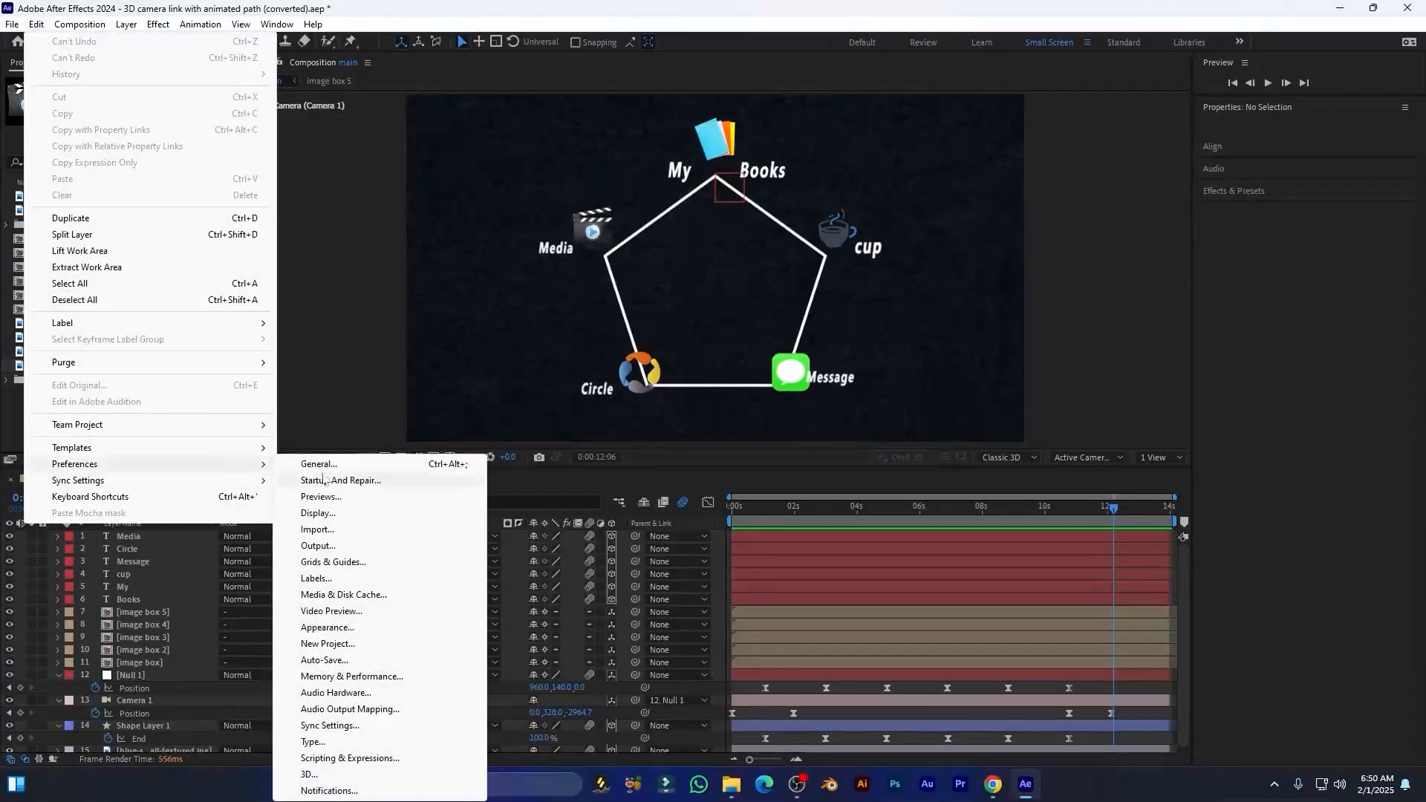
Step: Open the General preferences and switch to the Startup & Repair page
left_click(319, 463)
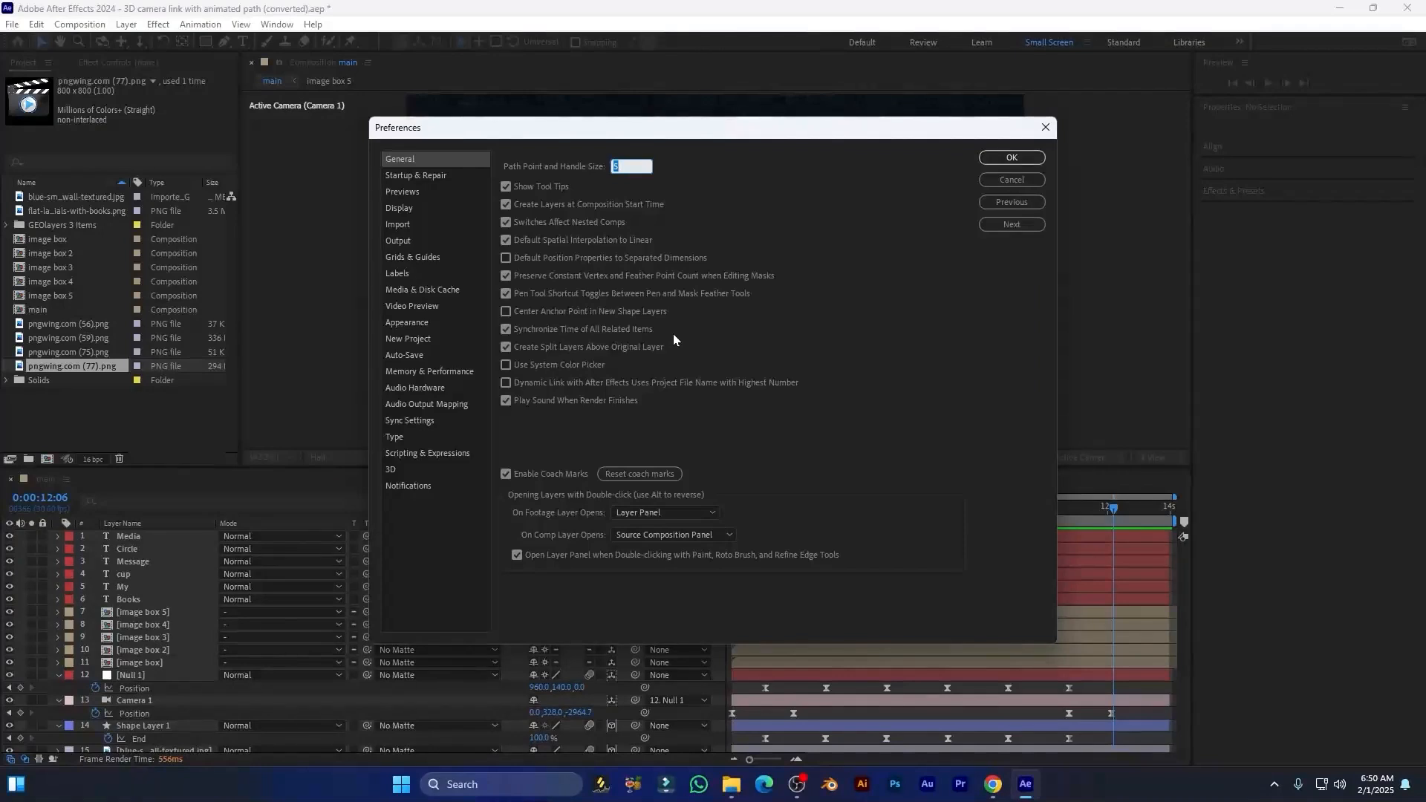
left_click(416, 174)
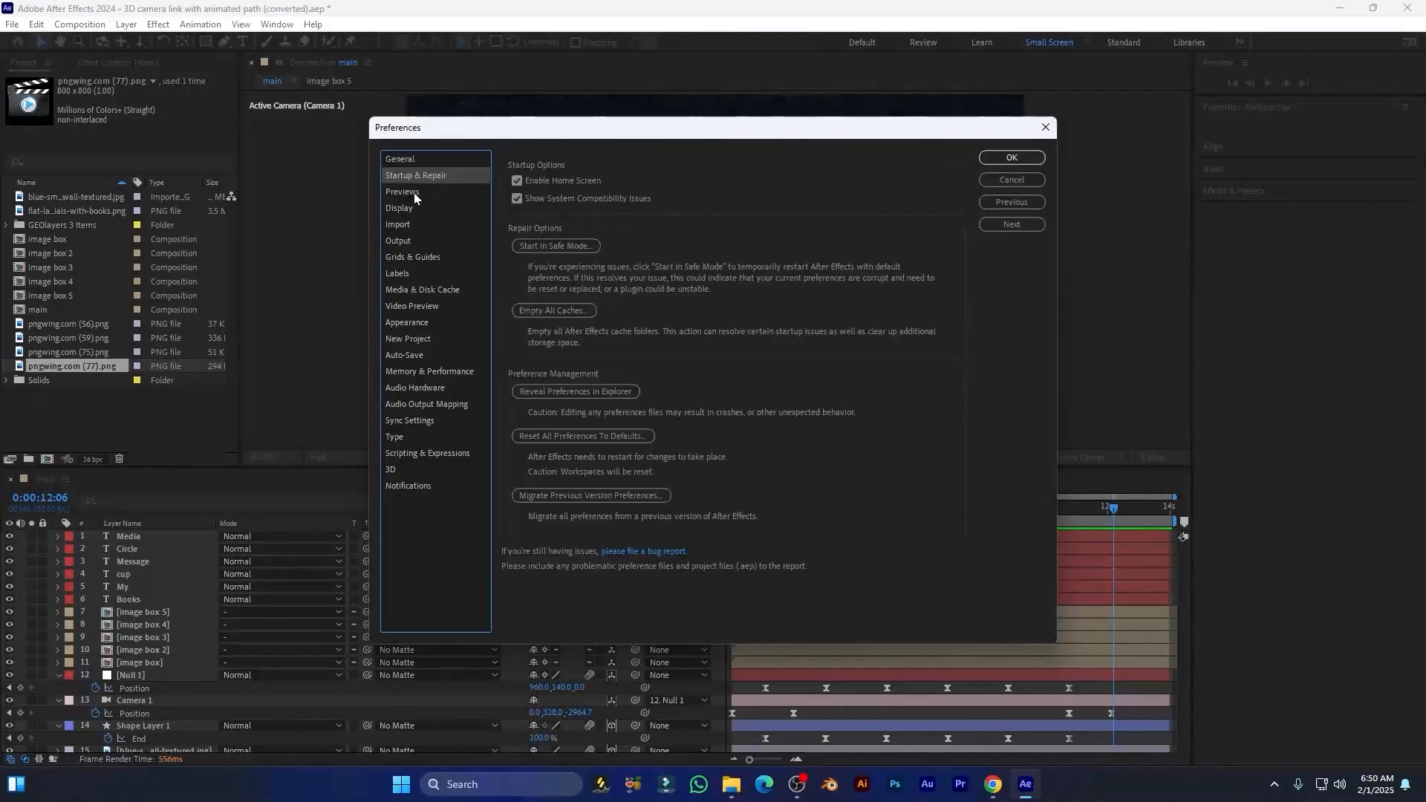
Step: Set Previews Adaptive Resolution Limit to 1/16, with Zoom and Color Management Quality set to Faster
left_click(402, 191)
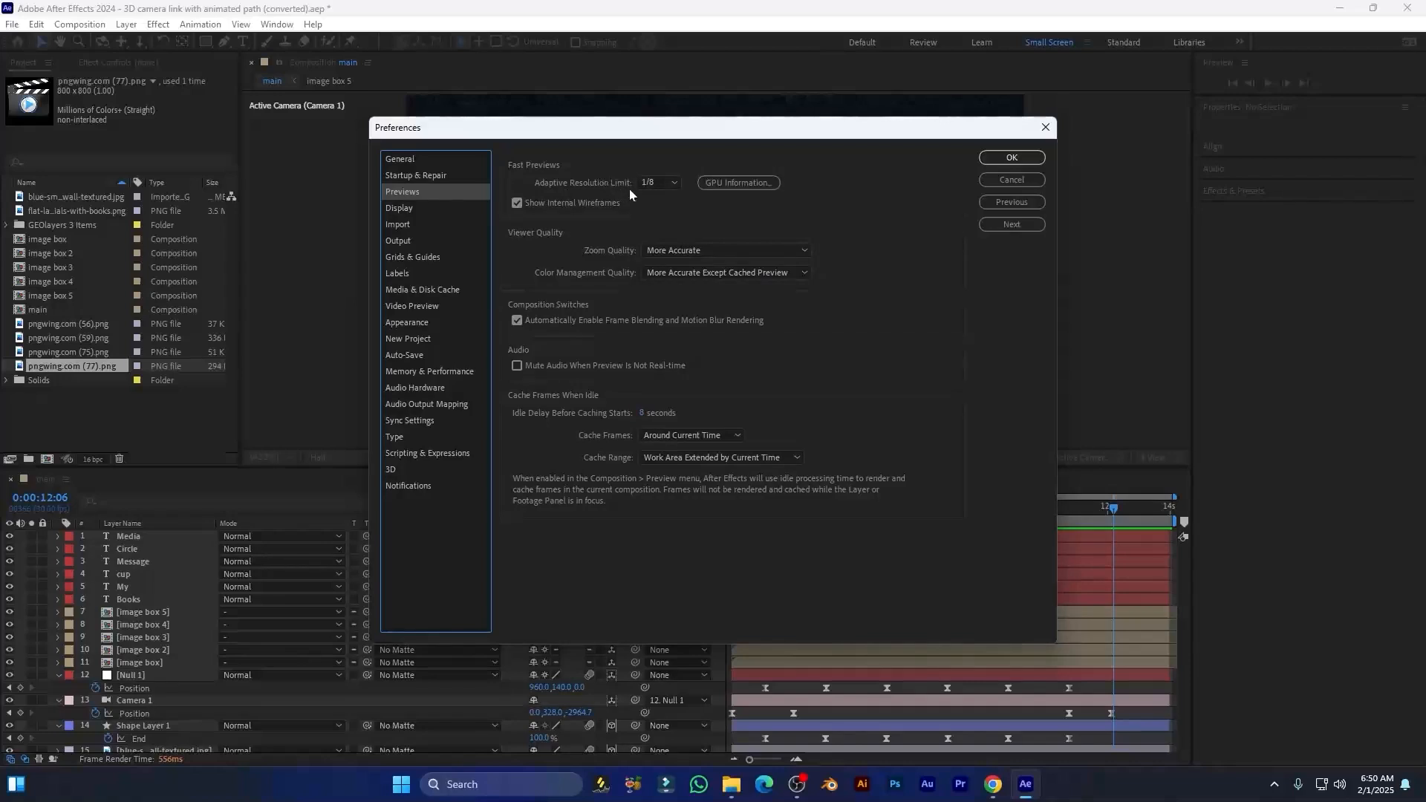
left_click(659, 183)
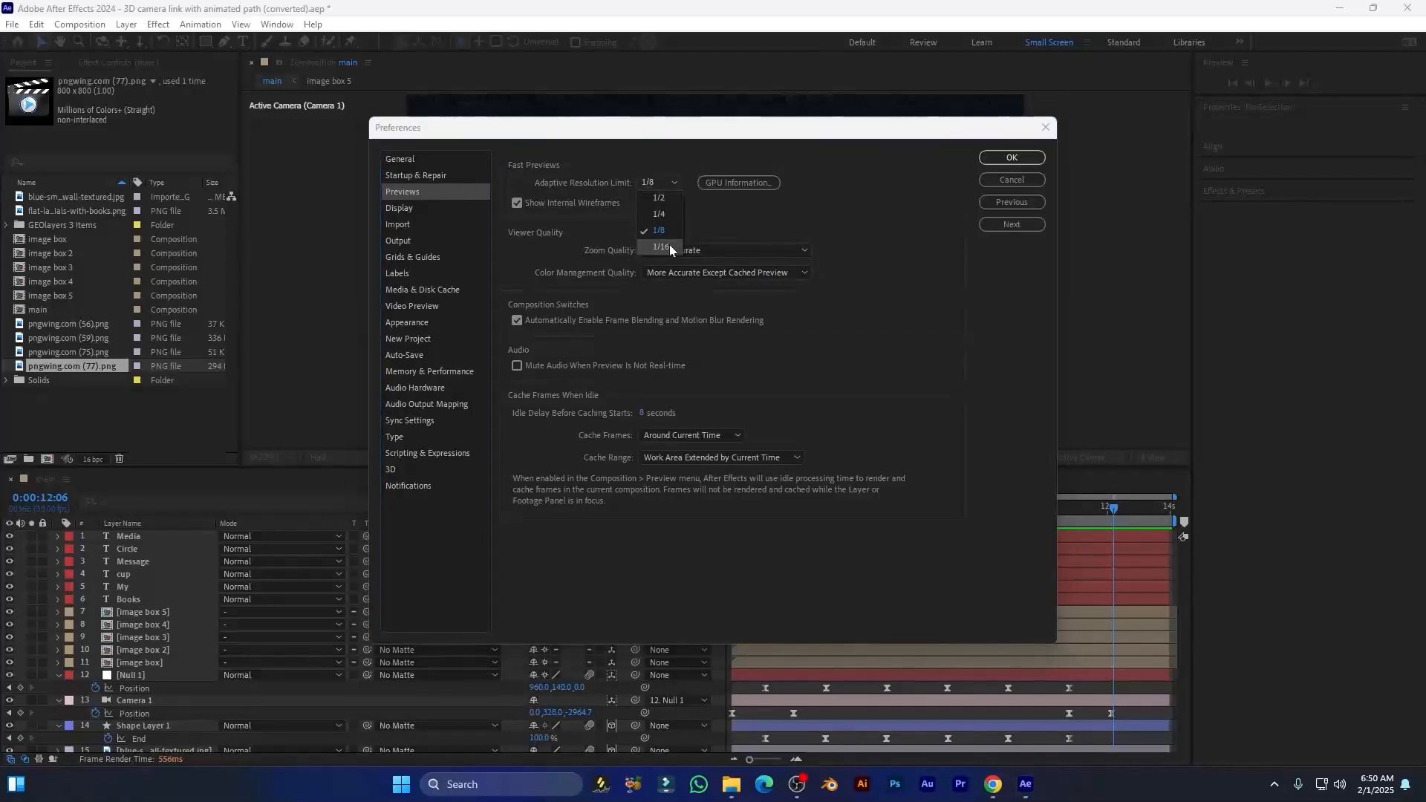
left_click(659, 248)
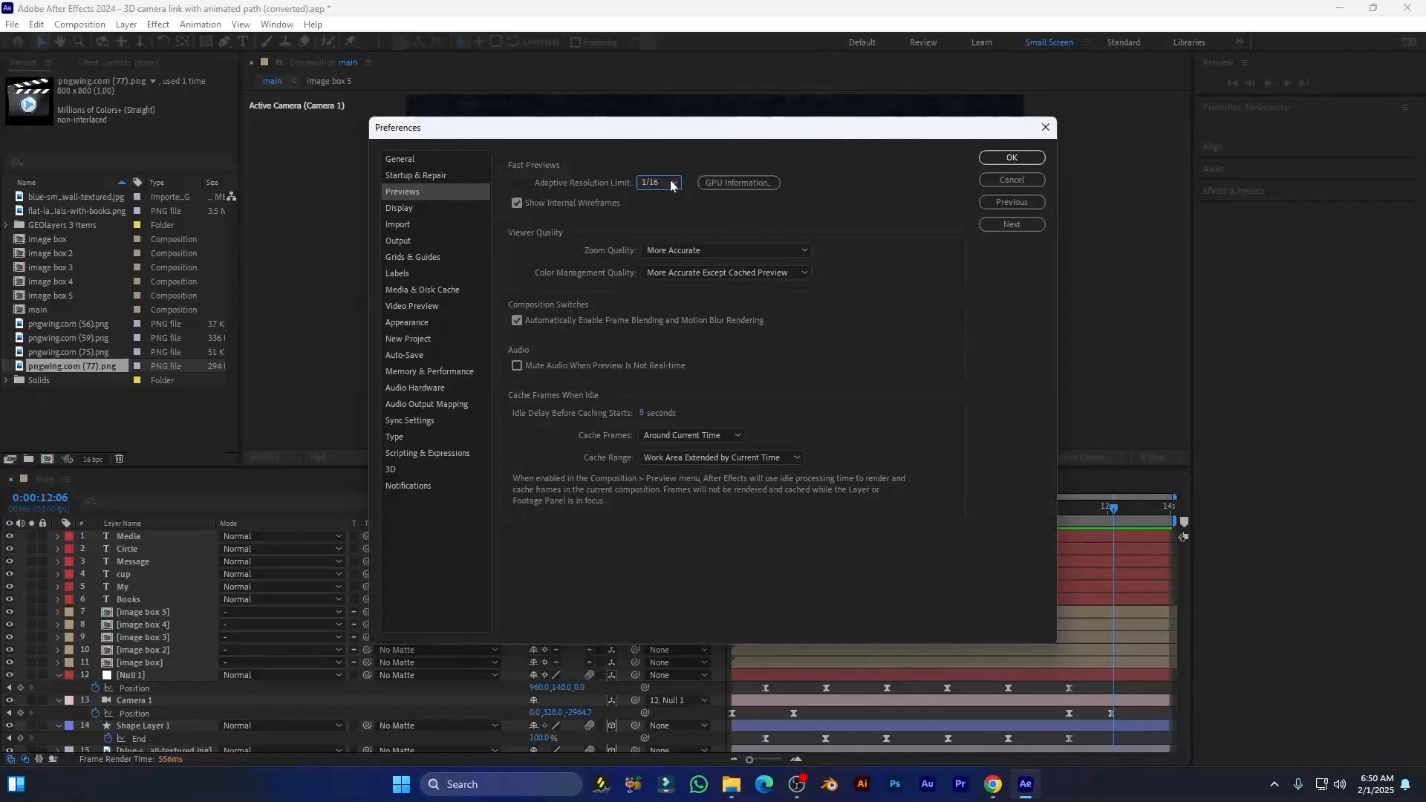
left_click(659, 182)
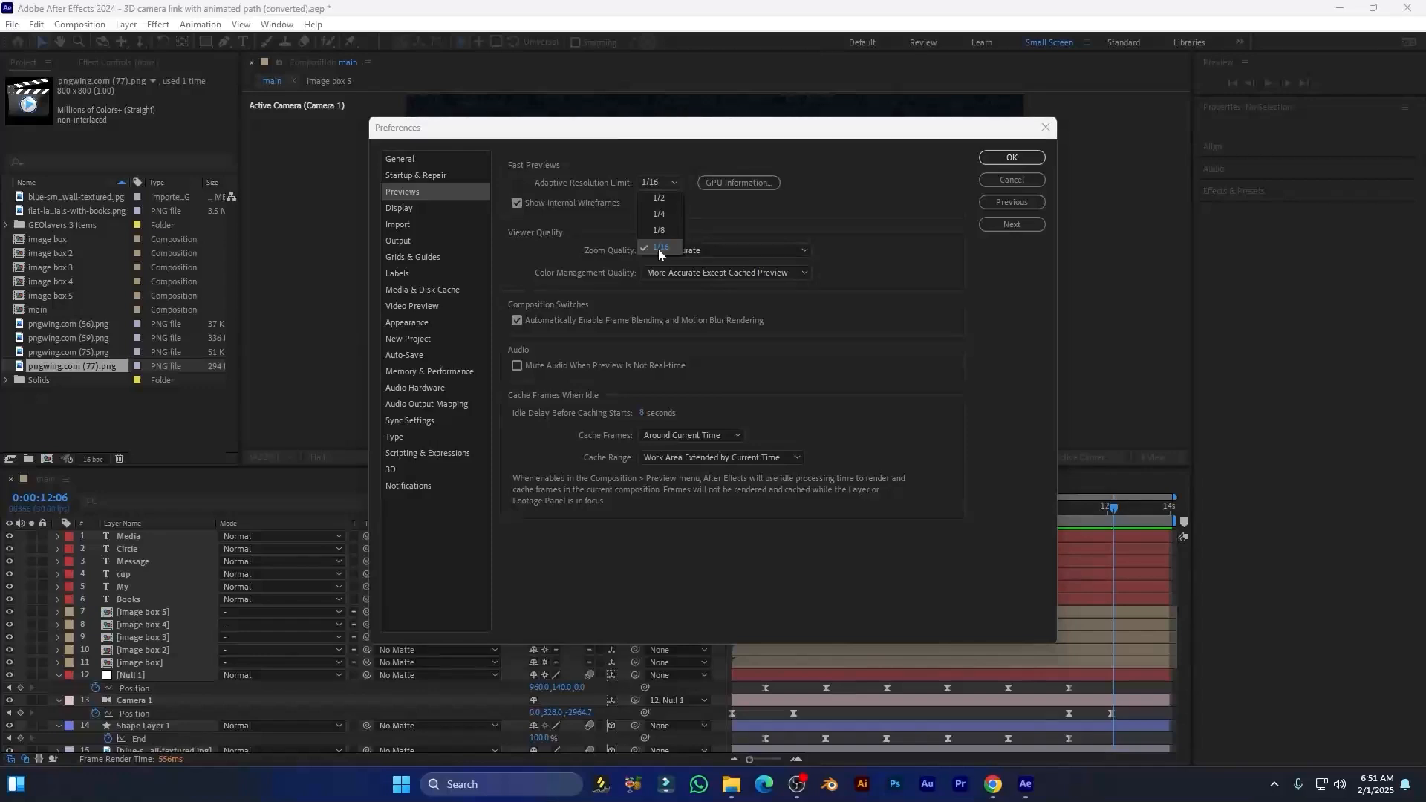
left_click(660, 248)
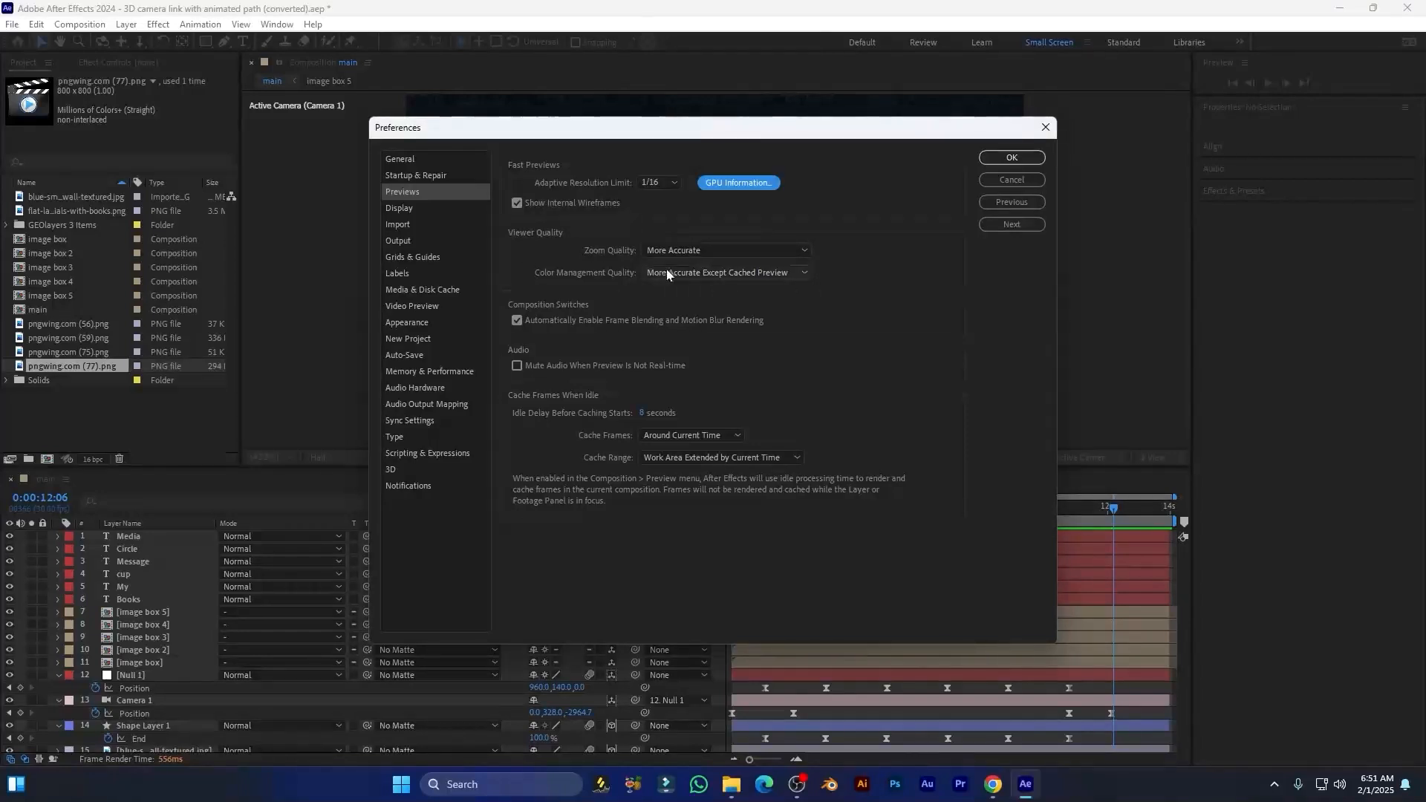
left_click(726, 250)
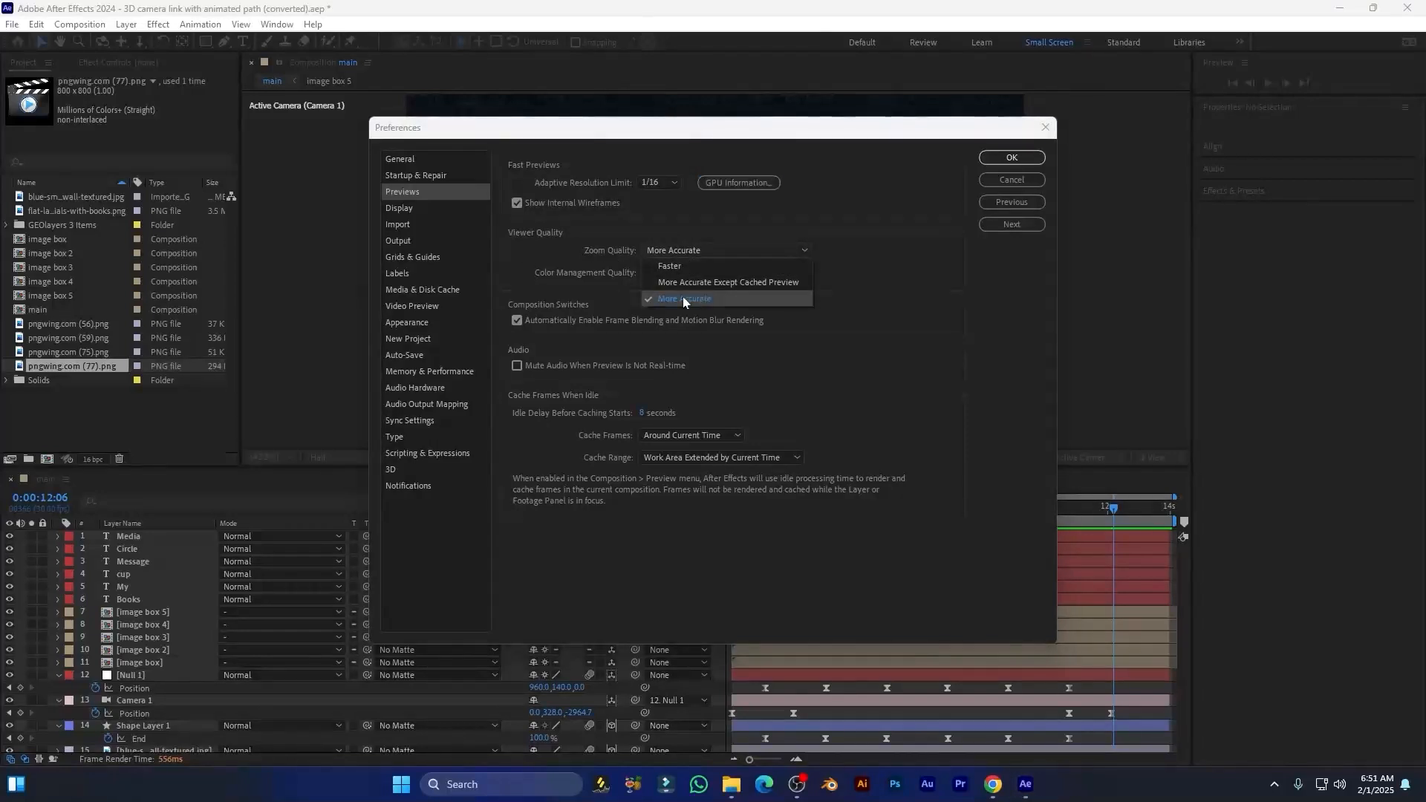
left_click(669, 266)
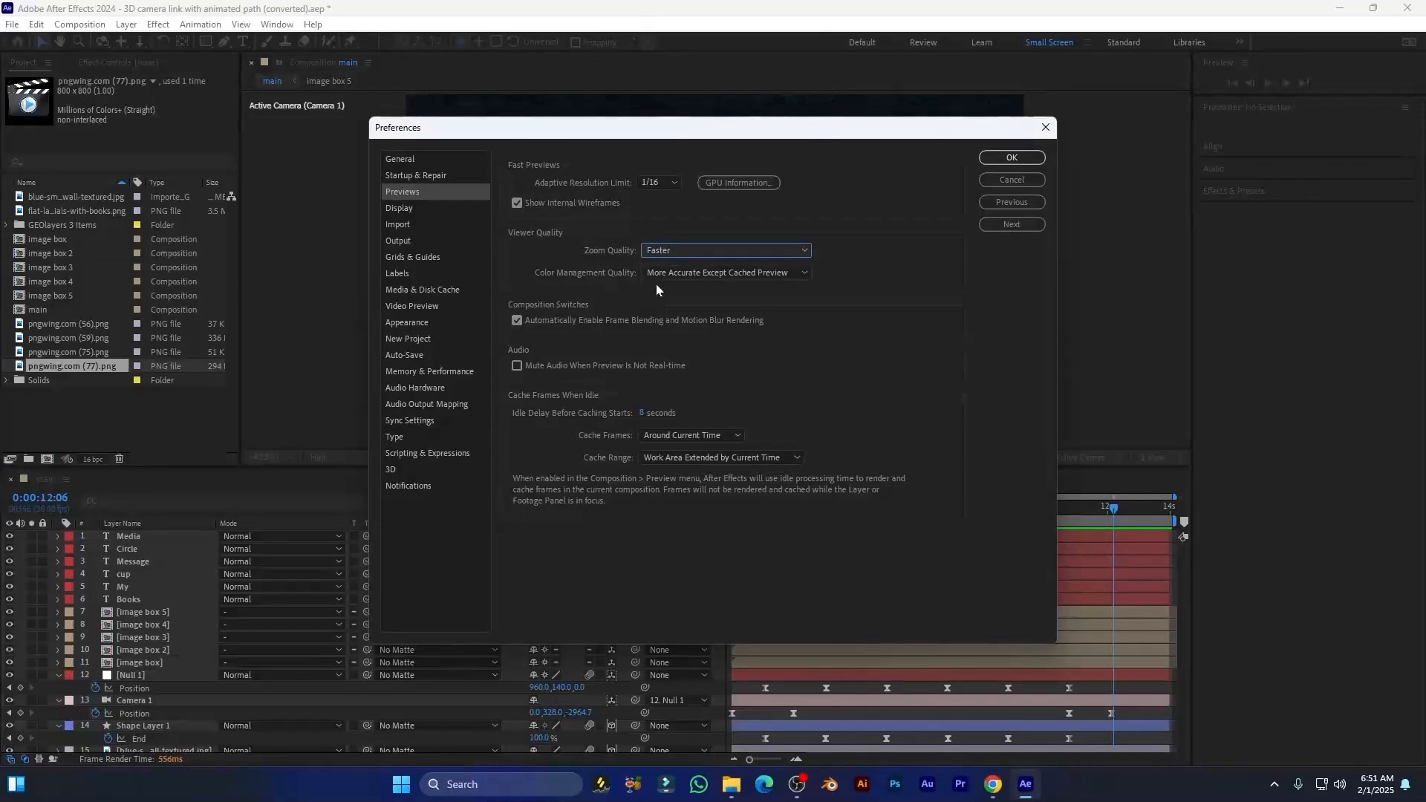
left_click(725, 272)
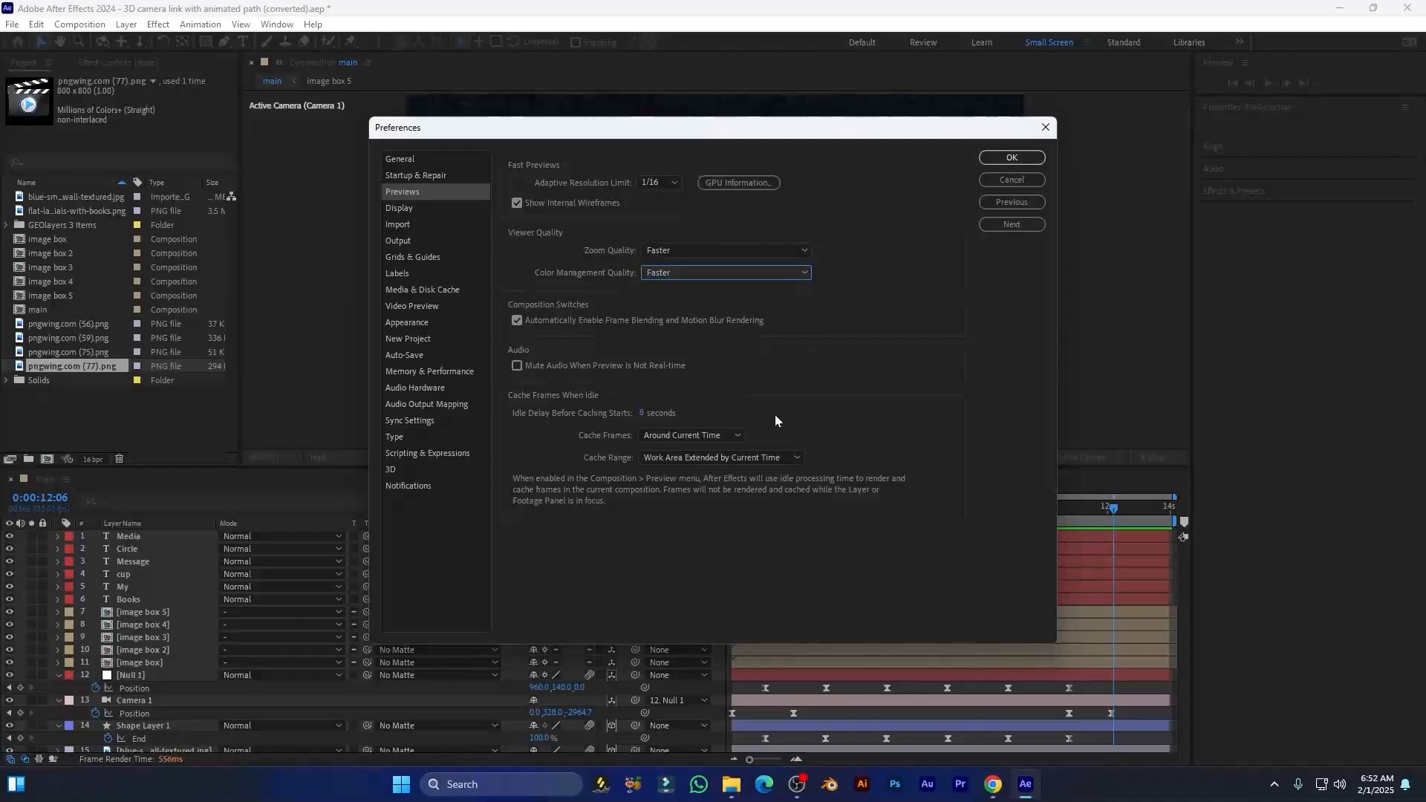
mouse_move(790, 425)
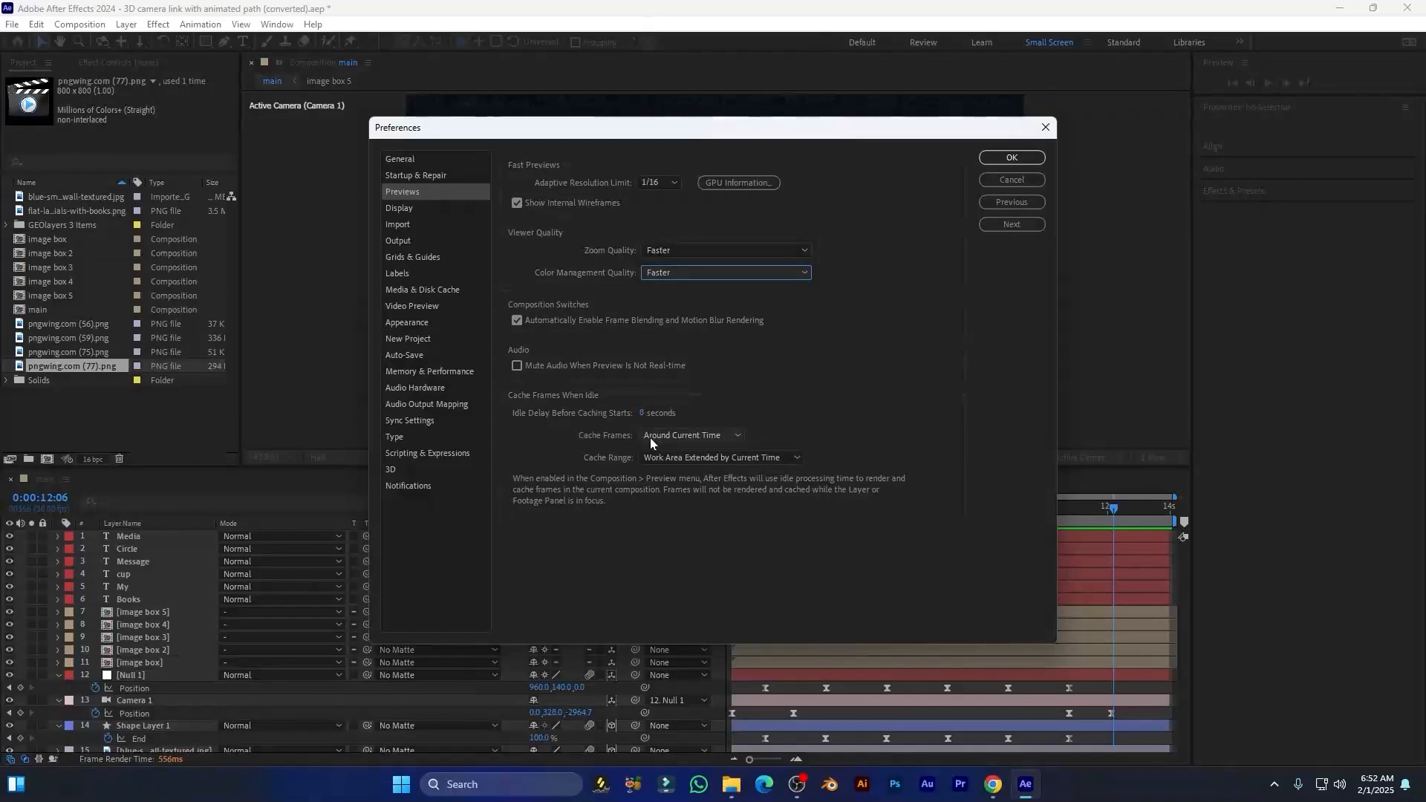
Step: On the Display page, turn off Hardware Accelerate Composition, Layer, and Footage Panels
left_click(398, 207)
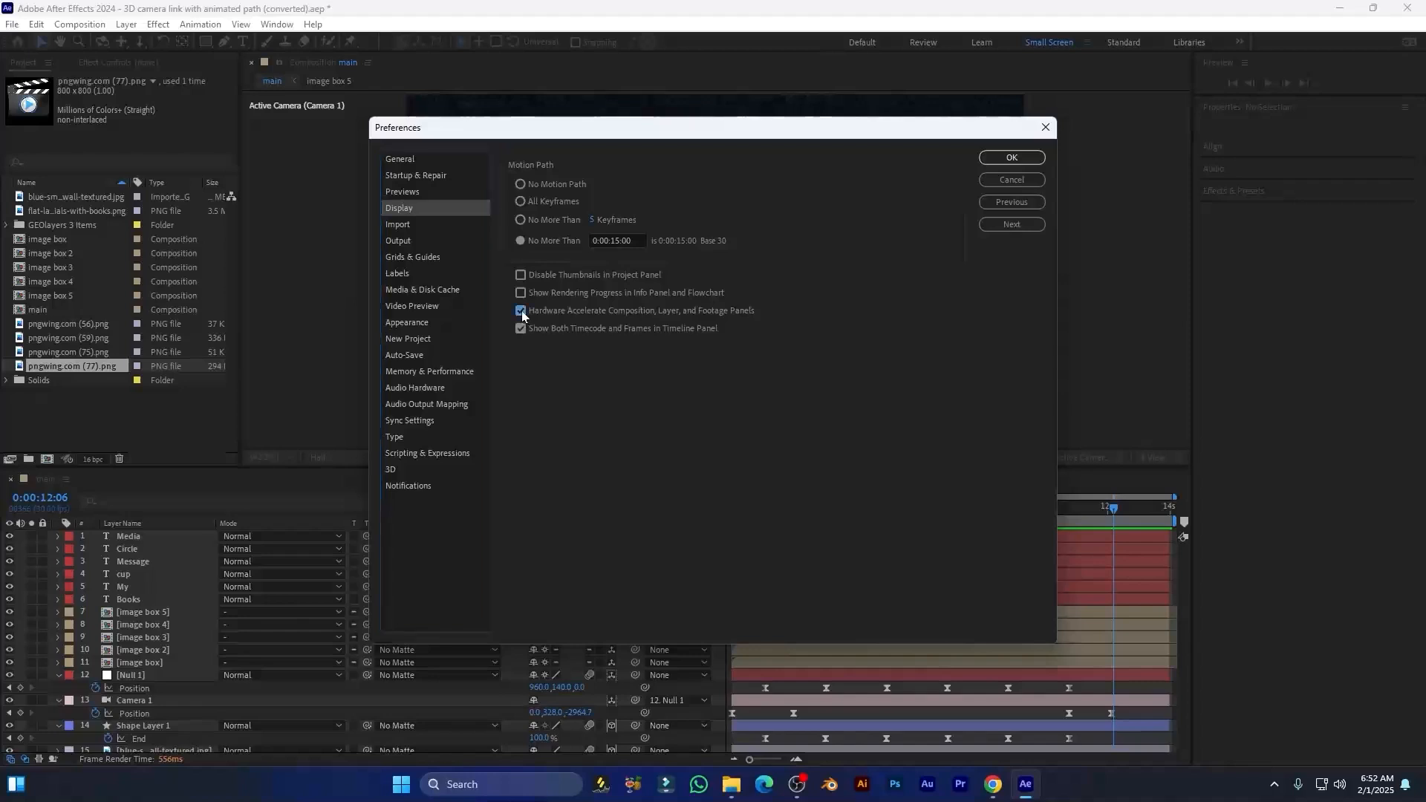
left_click(522, 310)
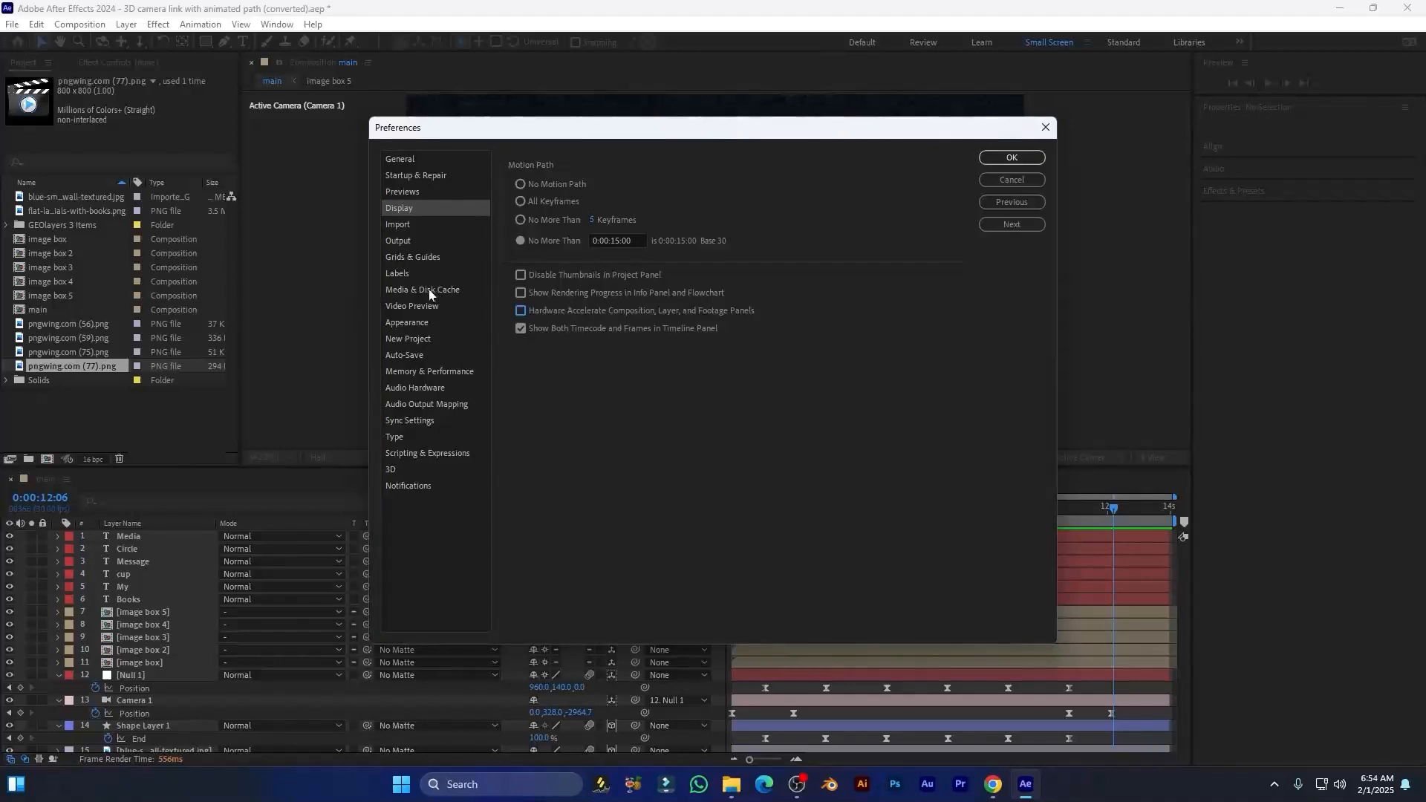
Step: Point the disk cache, media cache database and media cache to D:\AE CACHE File
left_click(422, 289)
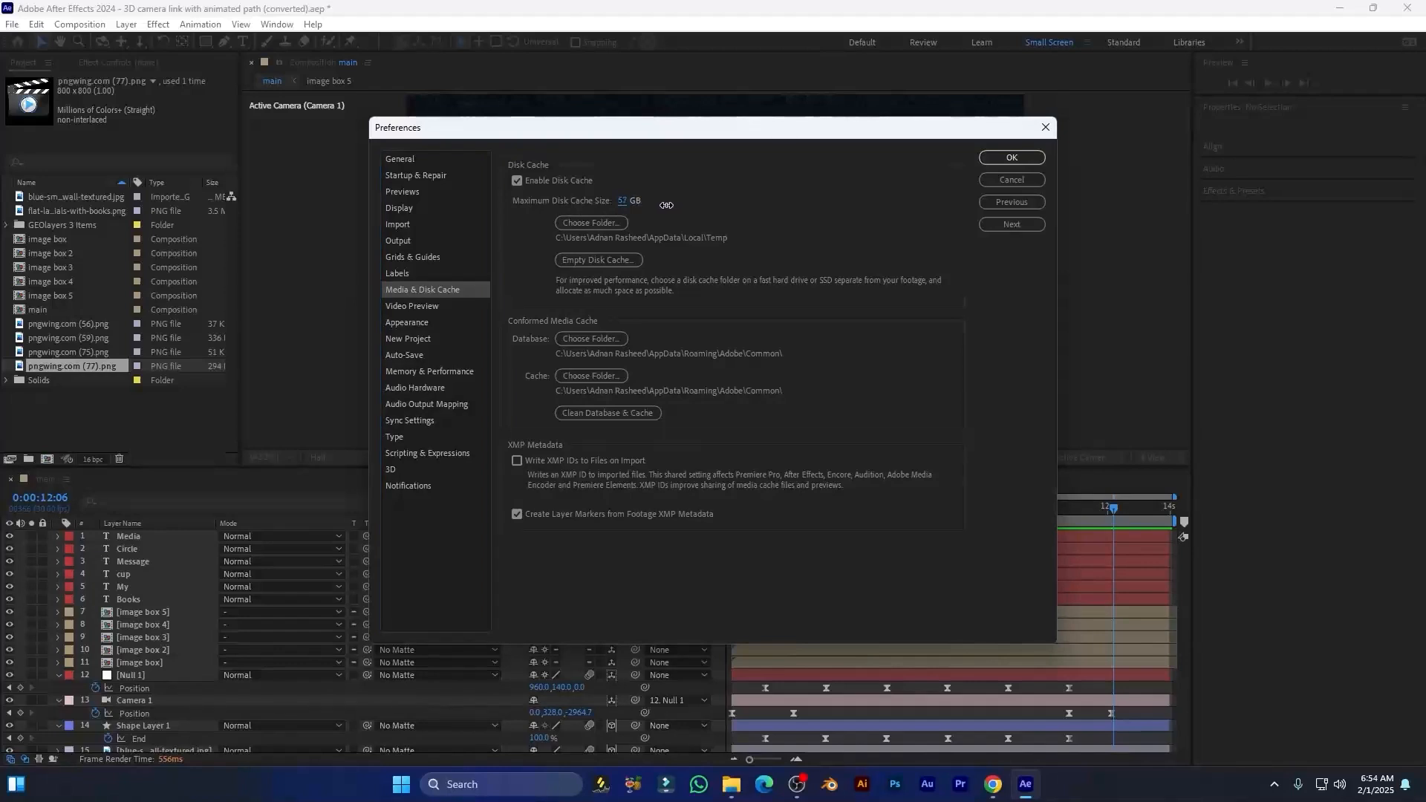
left_click(590, 223)
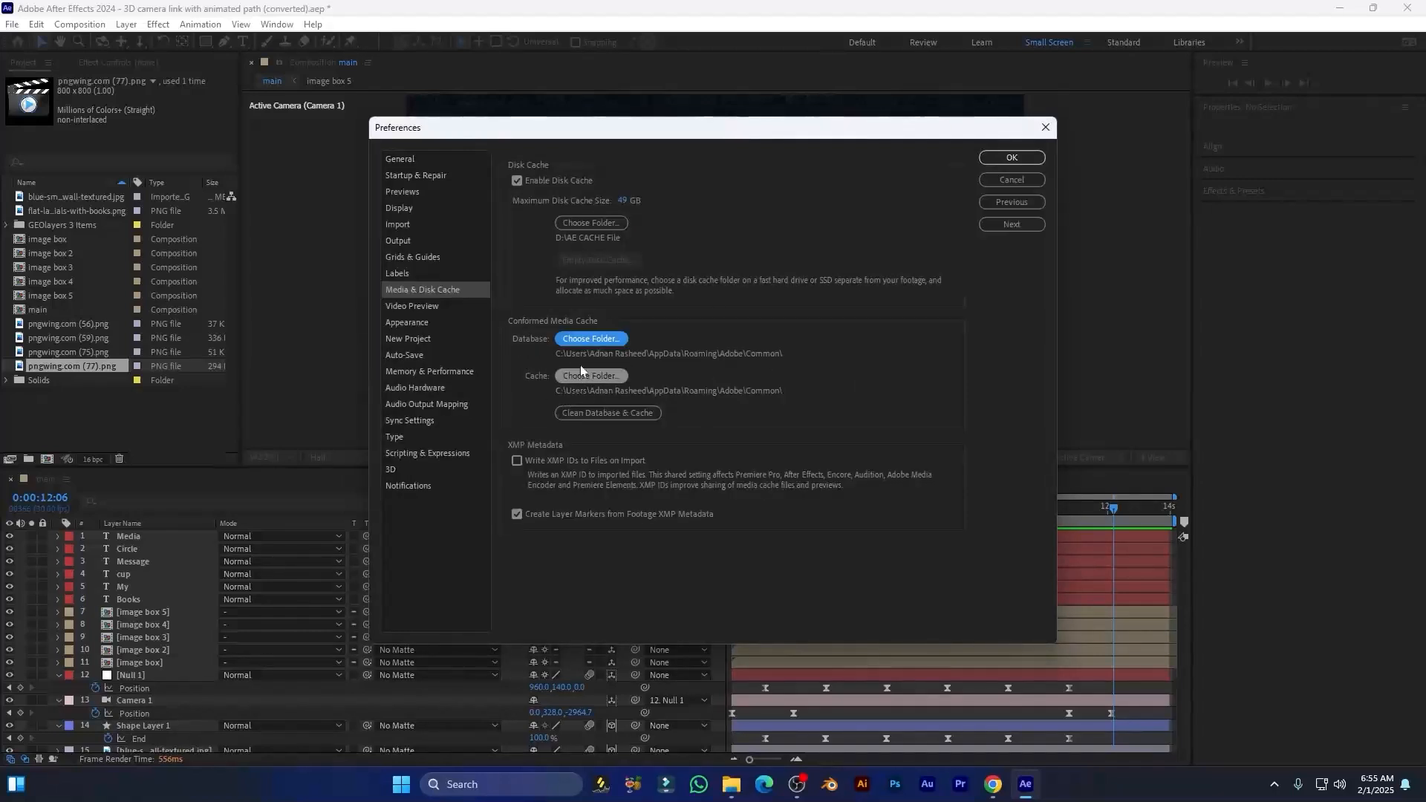
left_click(590, 338)
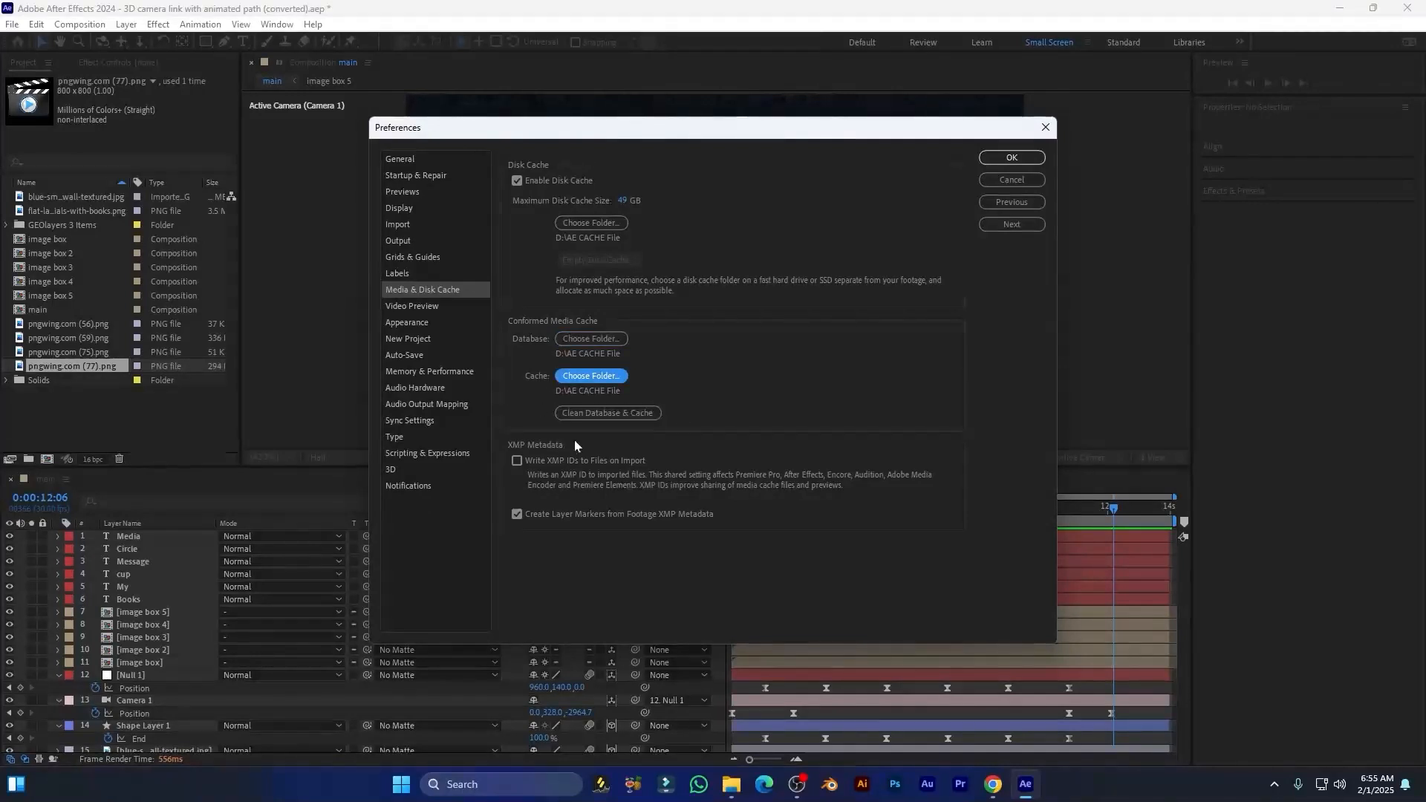
left_click(607, 413)
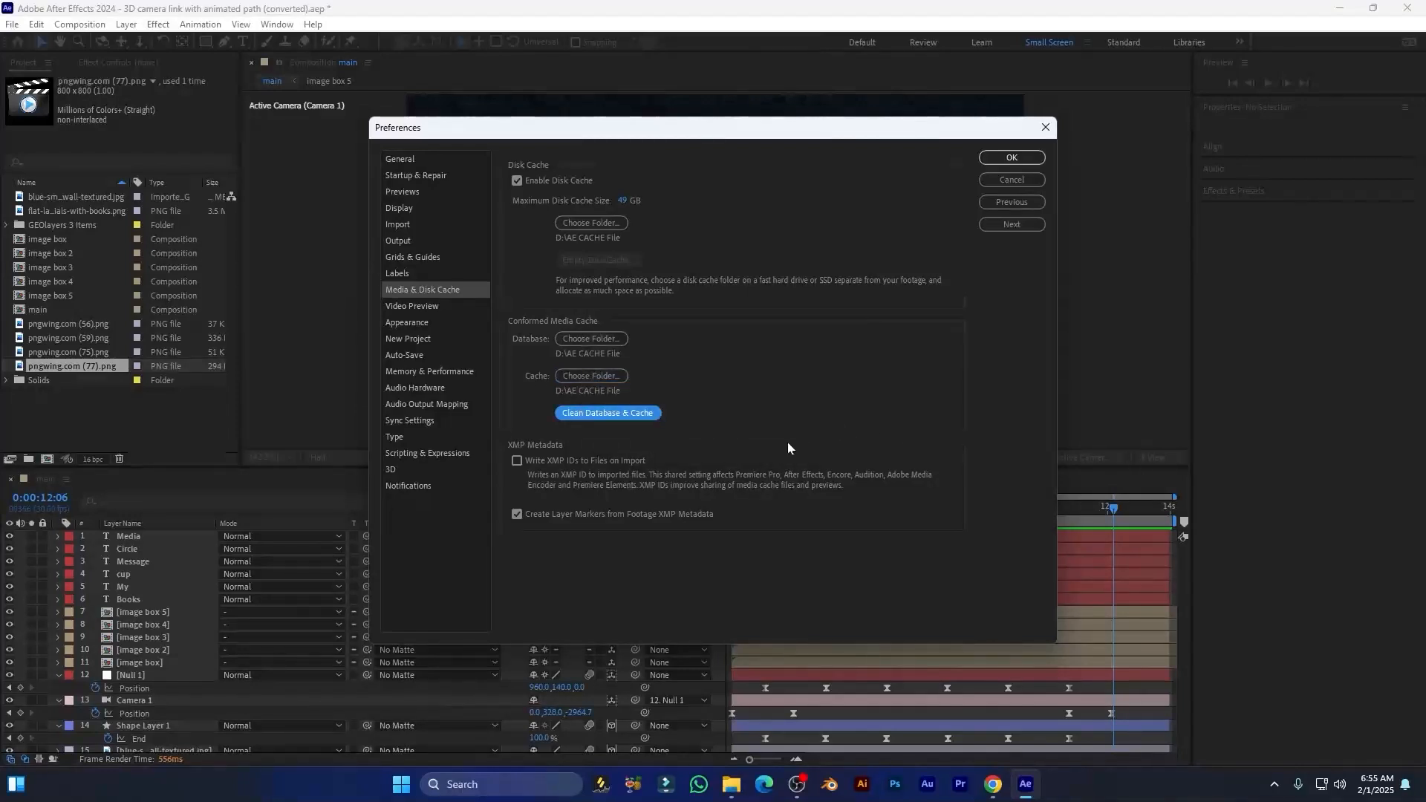
Step: Turn off video preview during render queue output and view Memory & Performance preferences
left_click(412, 306)
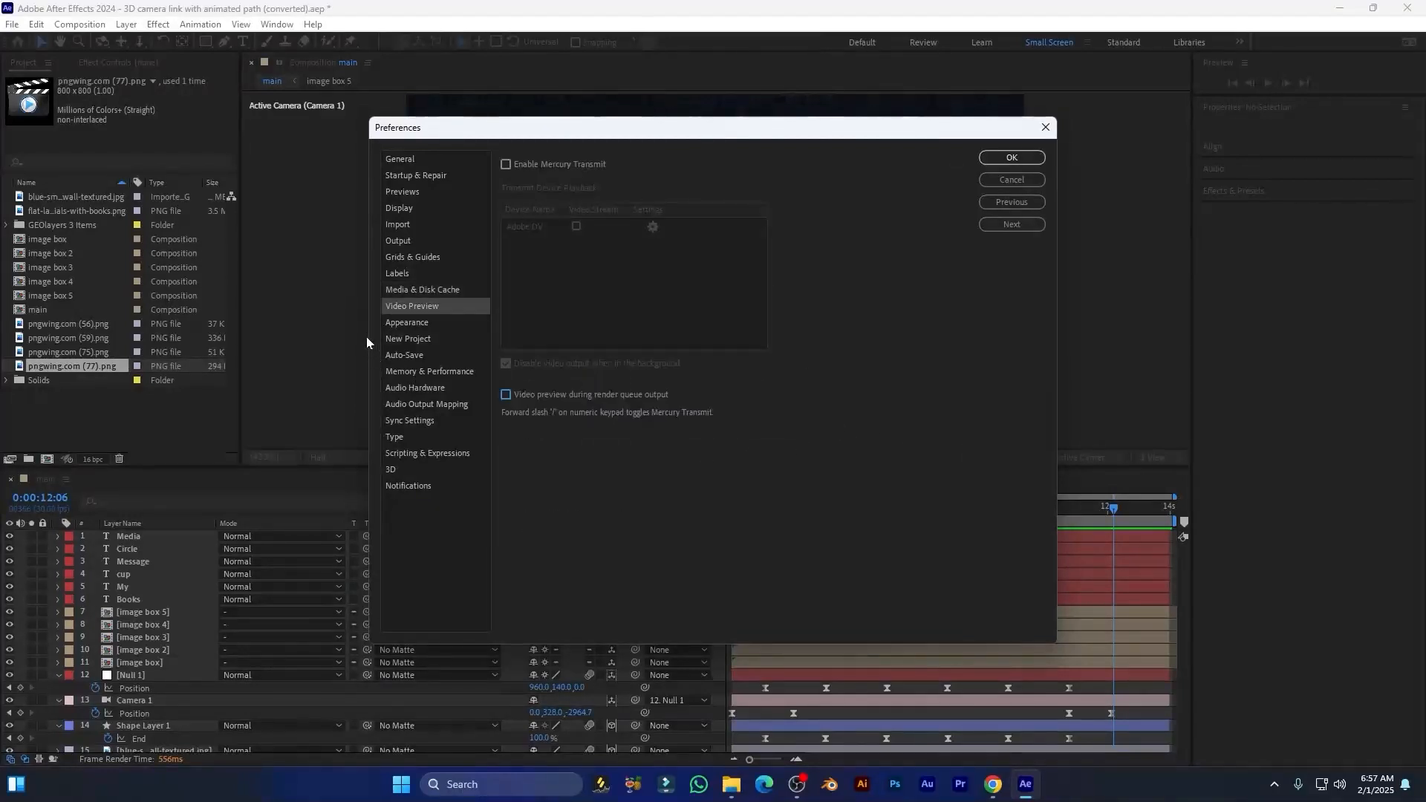
left_click(506, 394)
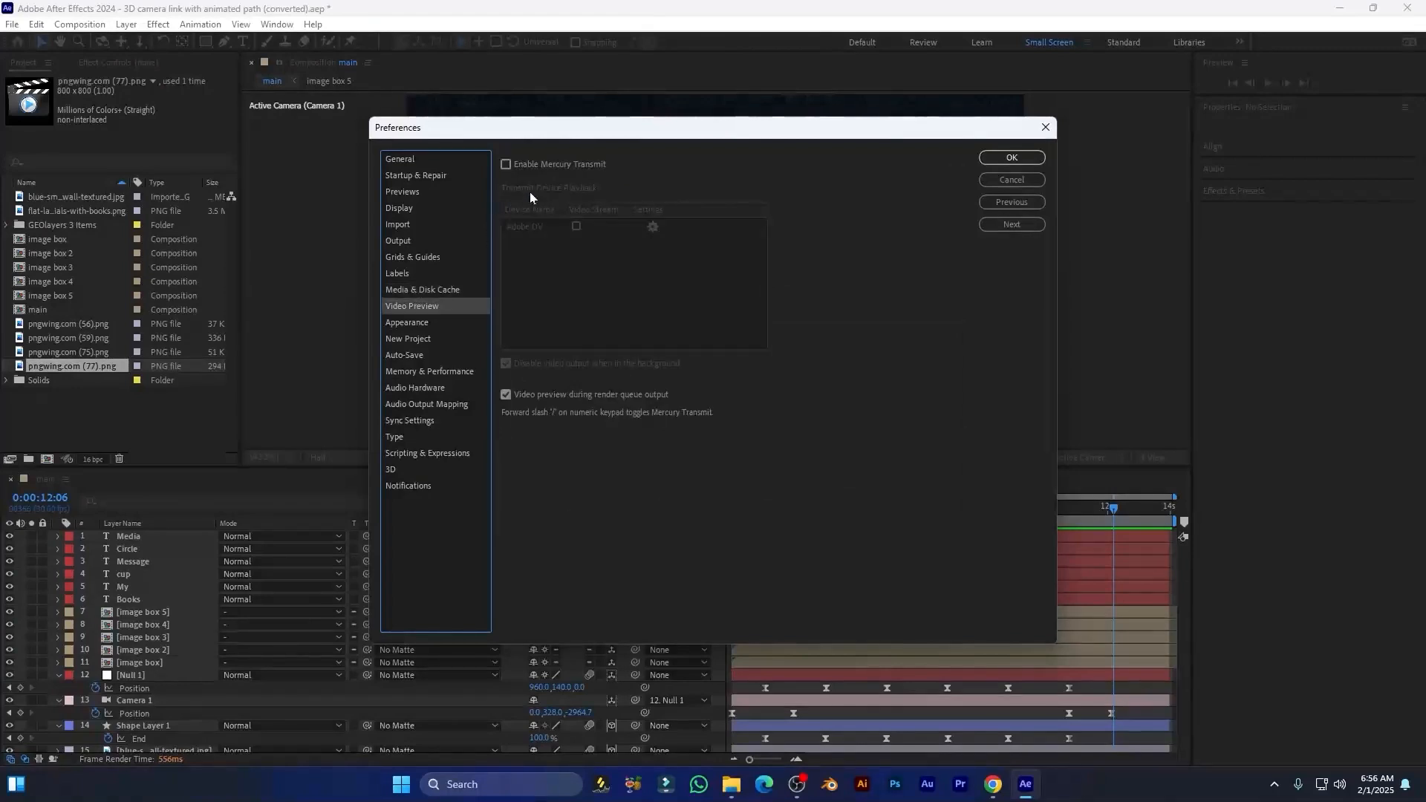
left_click(507, 393)
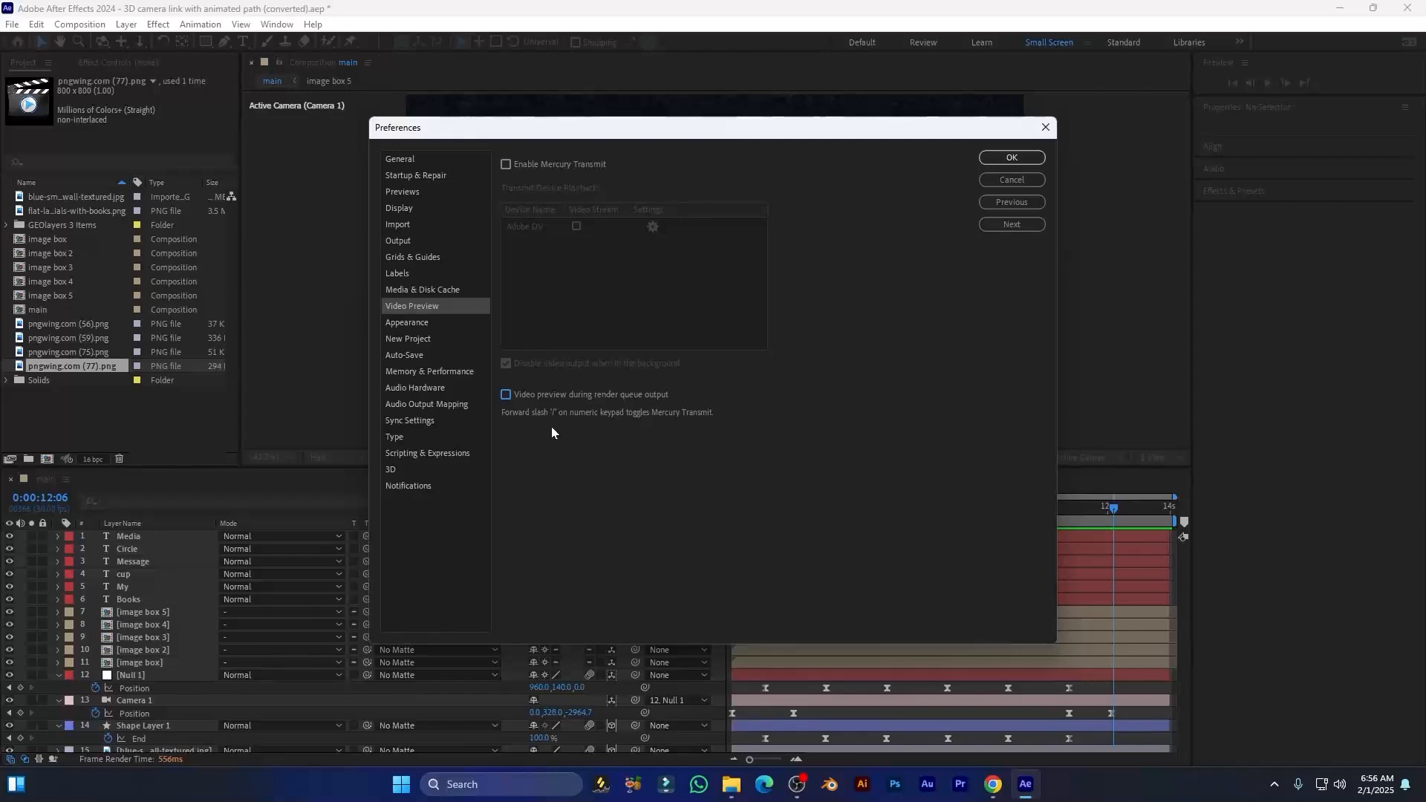
left_click(429, 371)
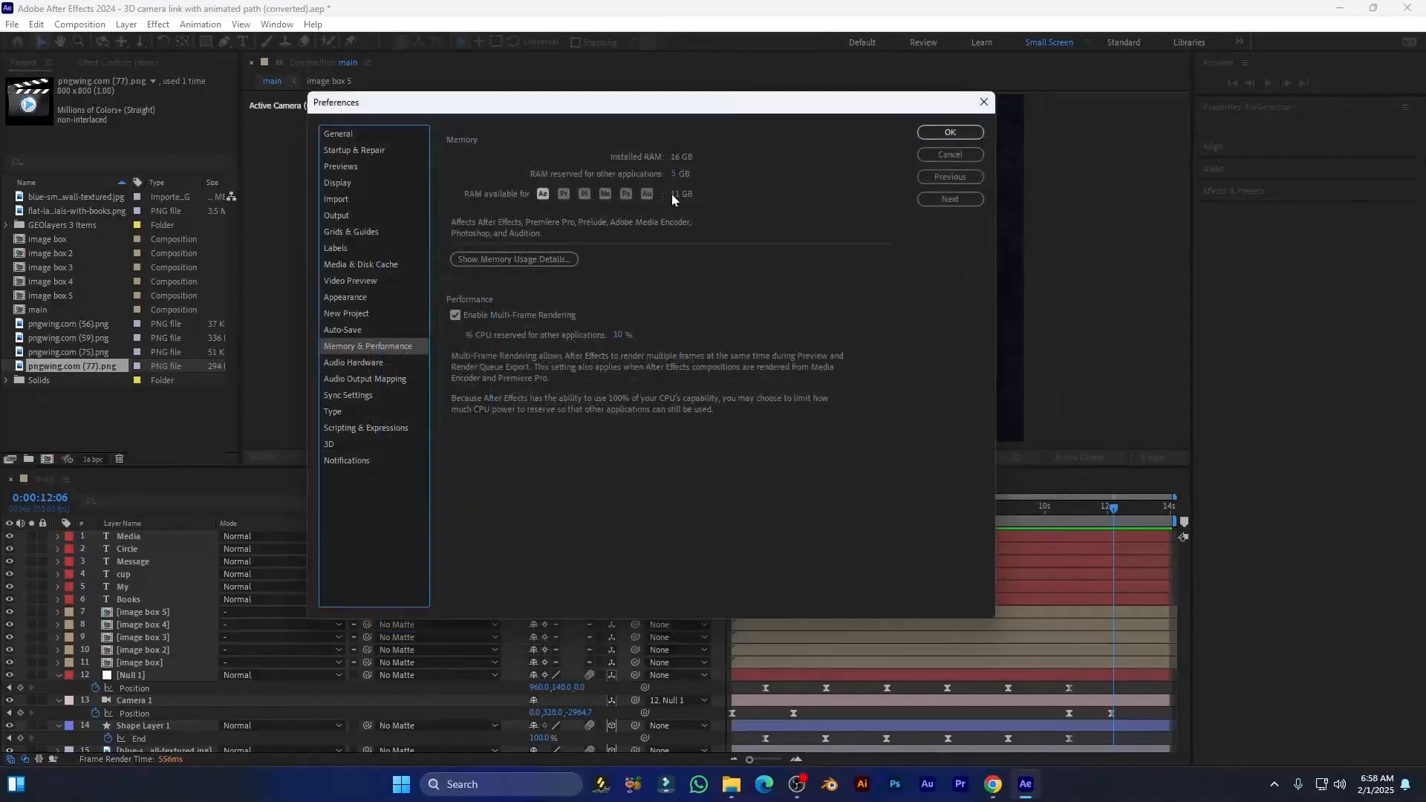
Step: Disable Multi-Frame Rendering, view Scripting & Expressions, and close the Preferences window
left_click(677, 174)
type("3")
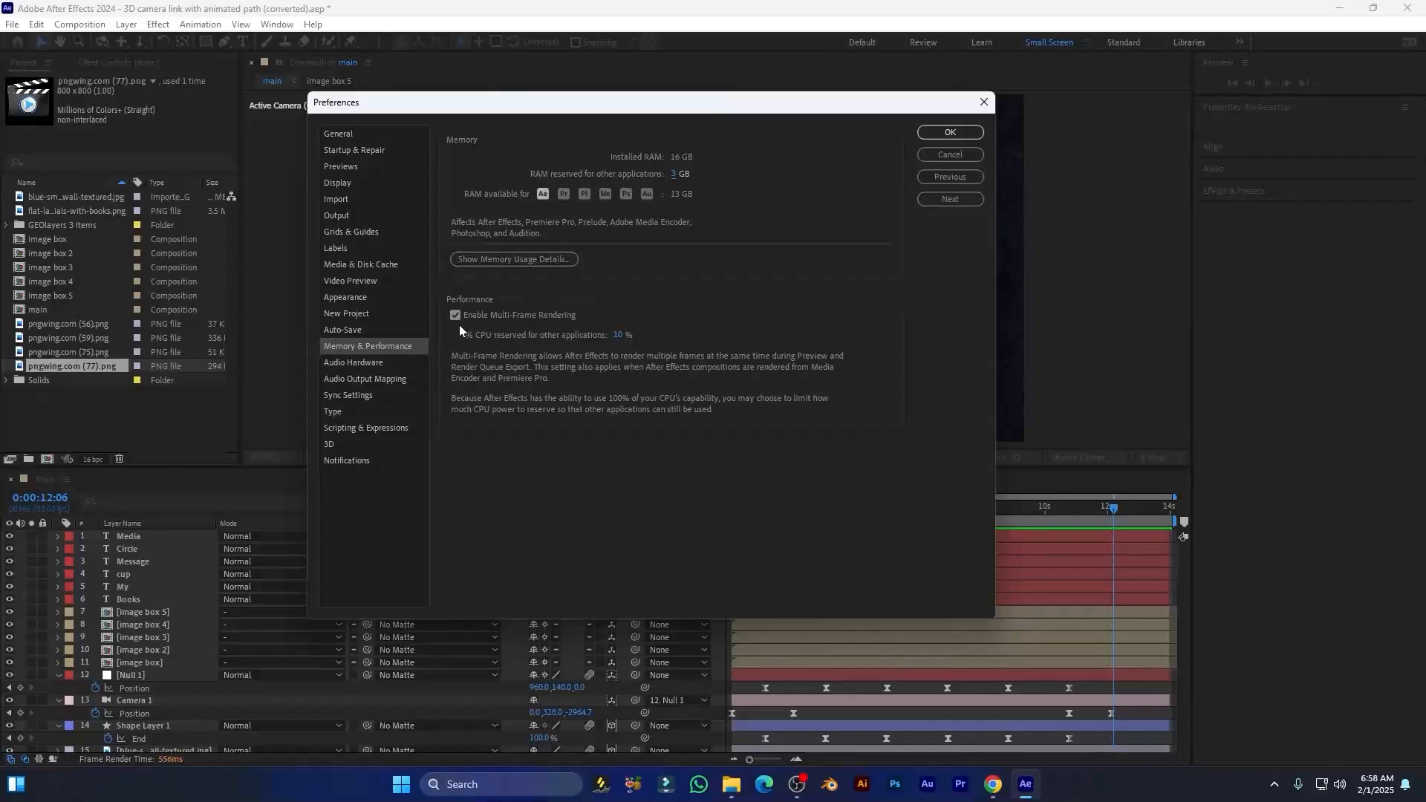
left_click(454, 316)
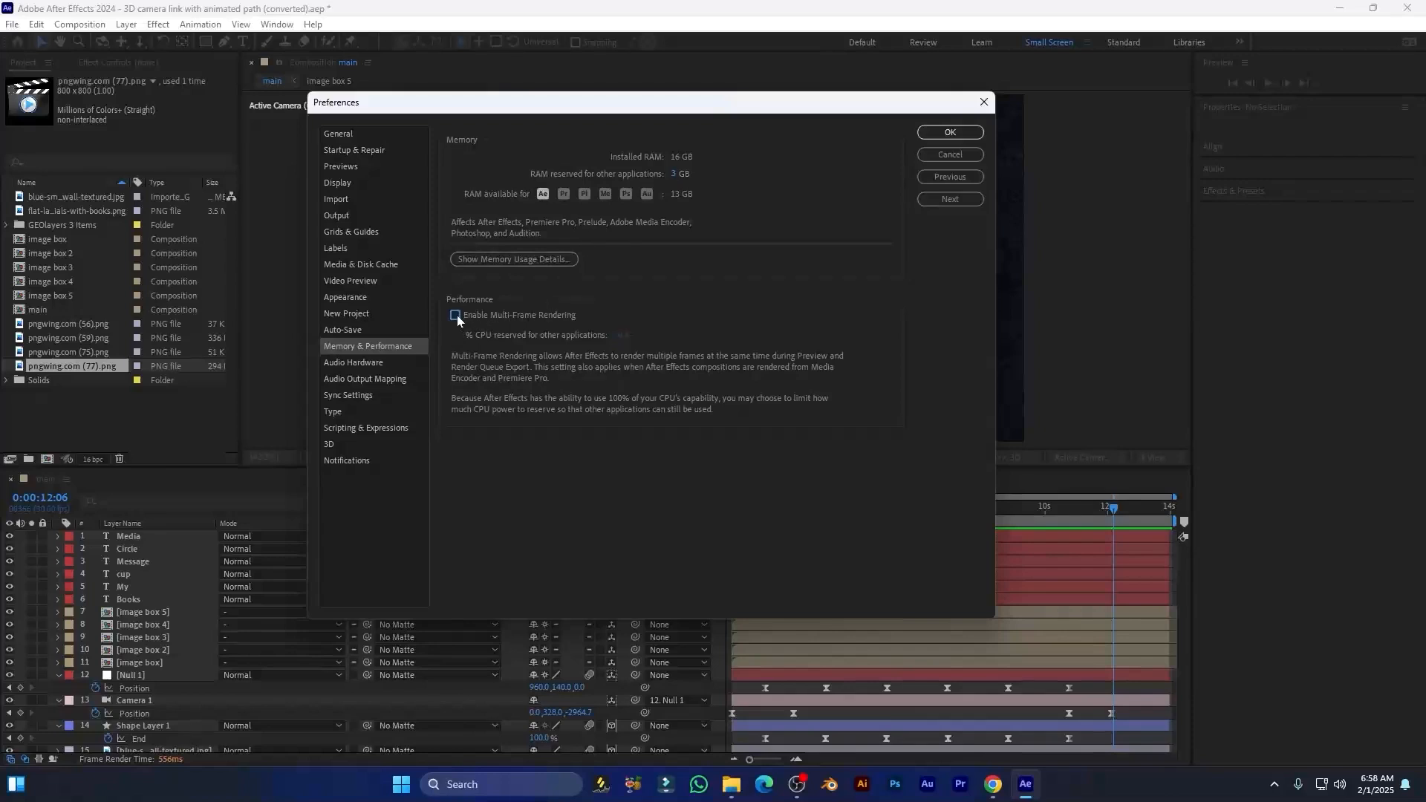
left_click(455, 315)
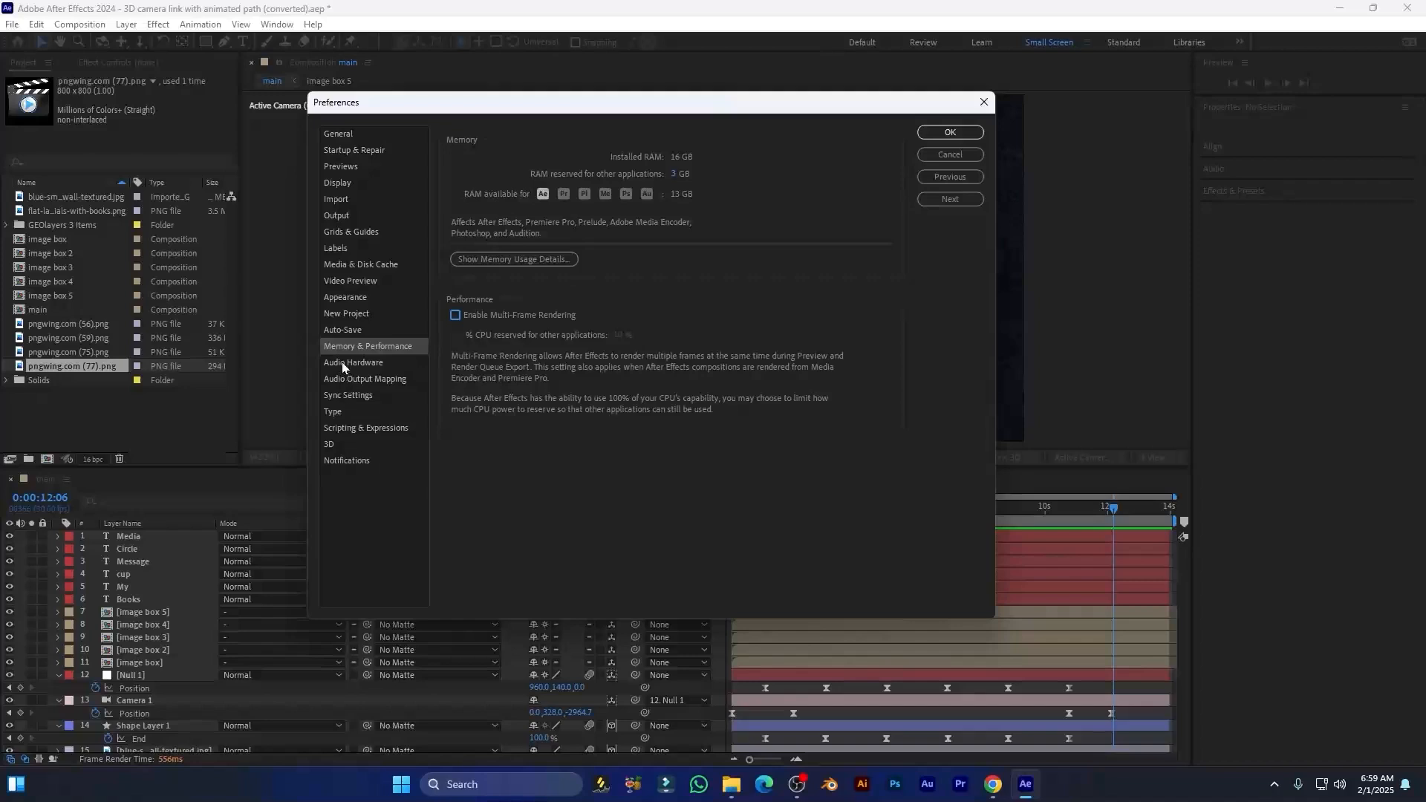
left_click(366, 428)
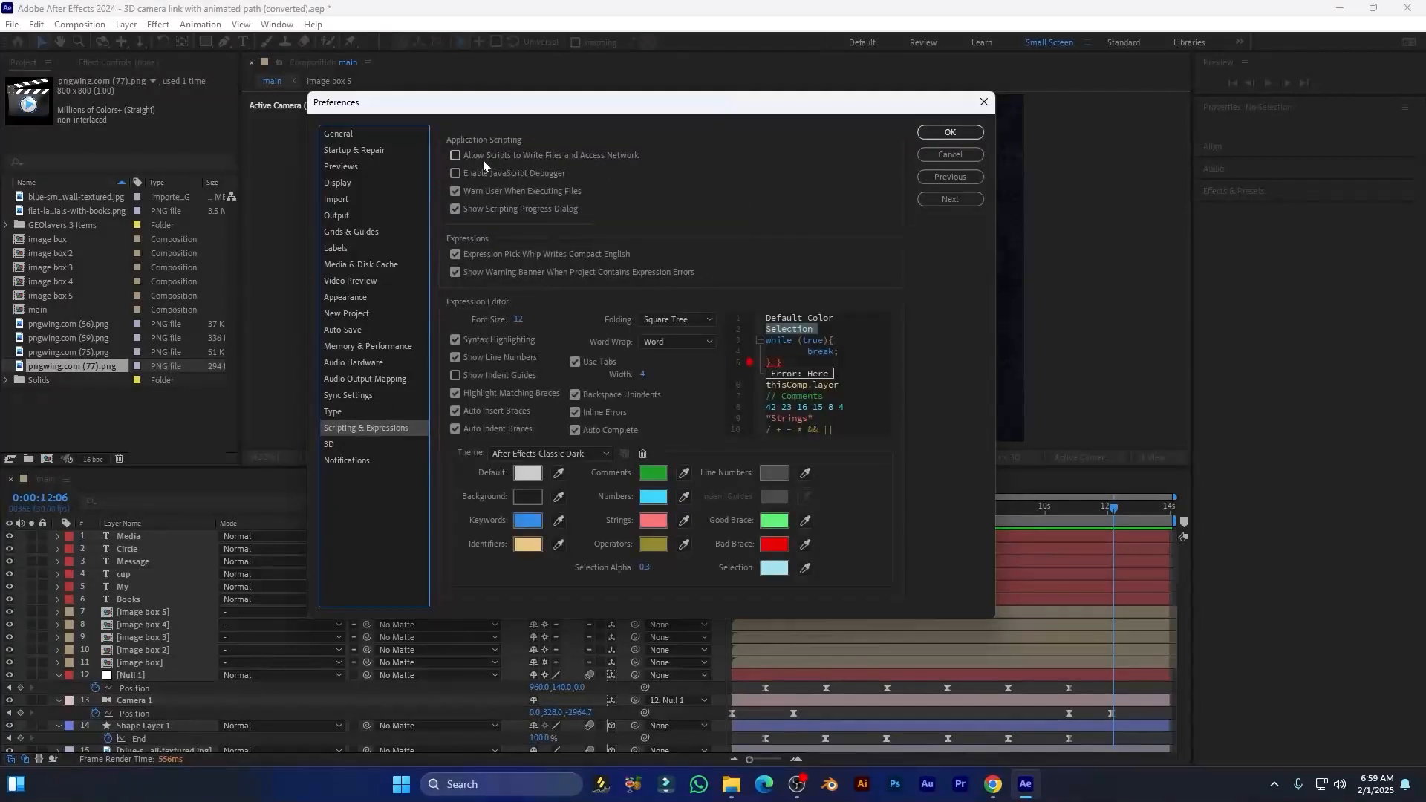
left_click(456, 155)
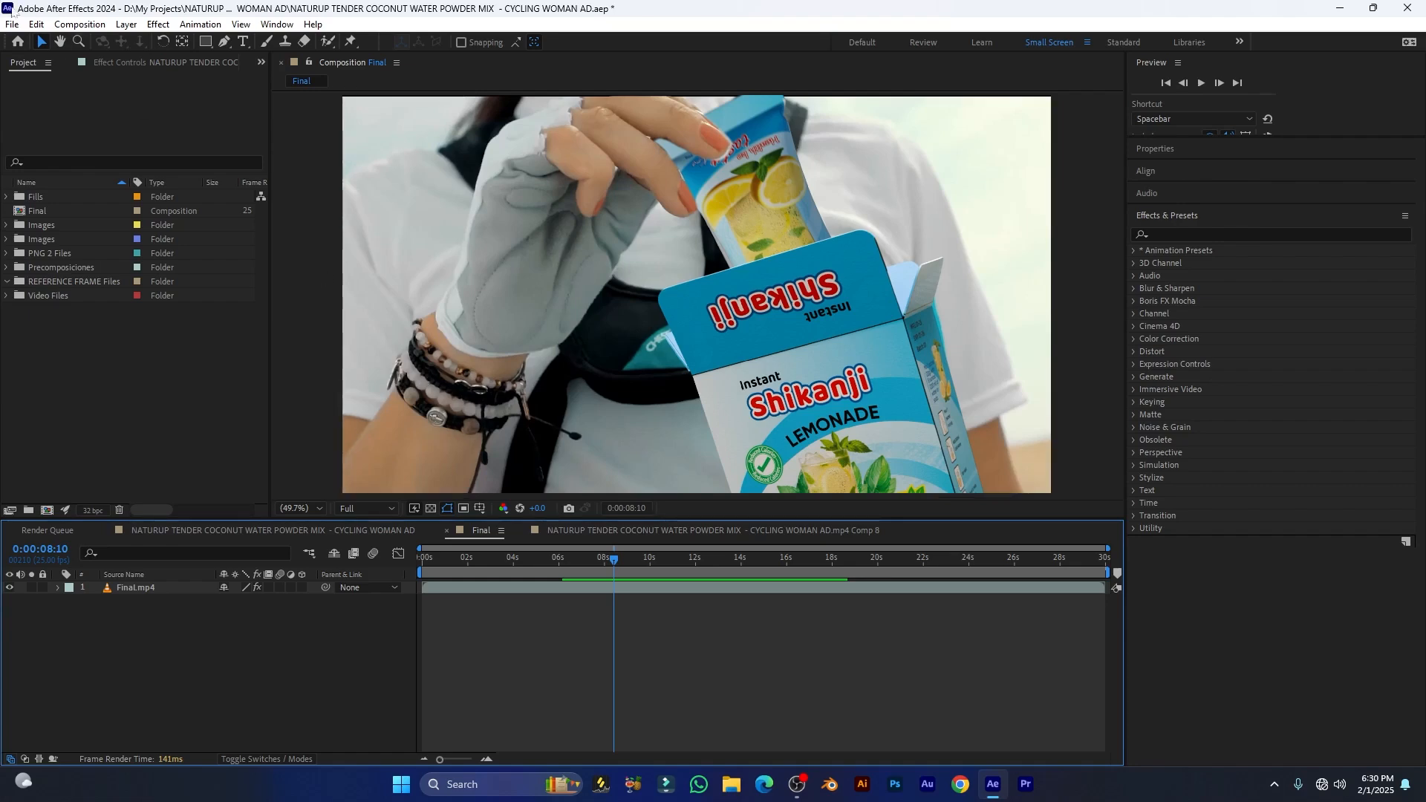
Step: In Project Settings, switch rendering to Software Only and back to CUDA, then view Color
left_click(12, 24)
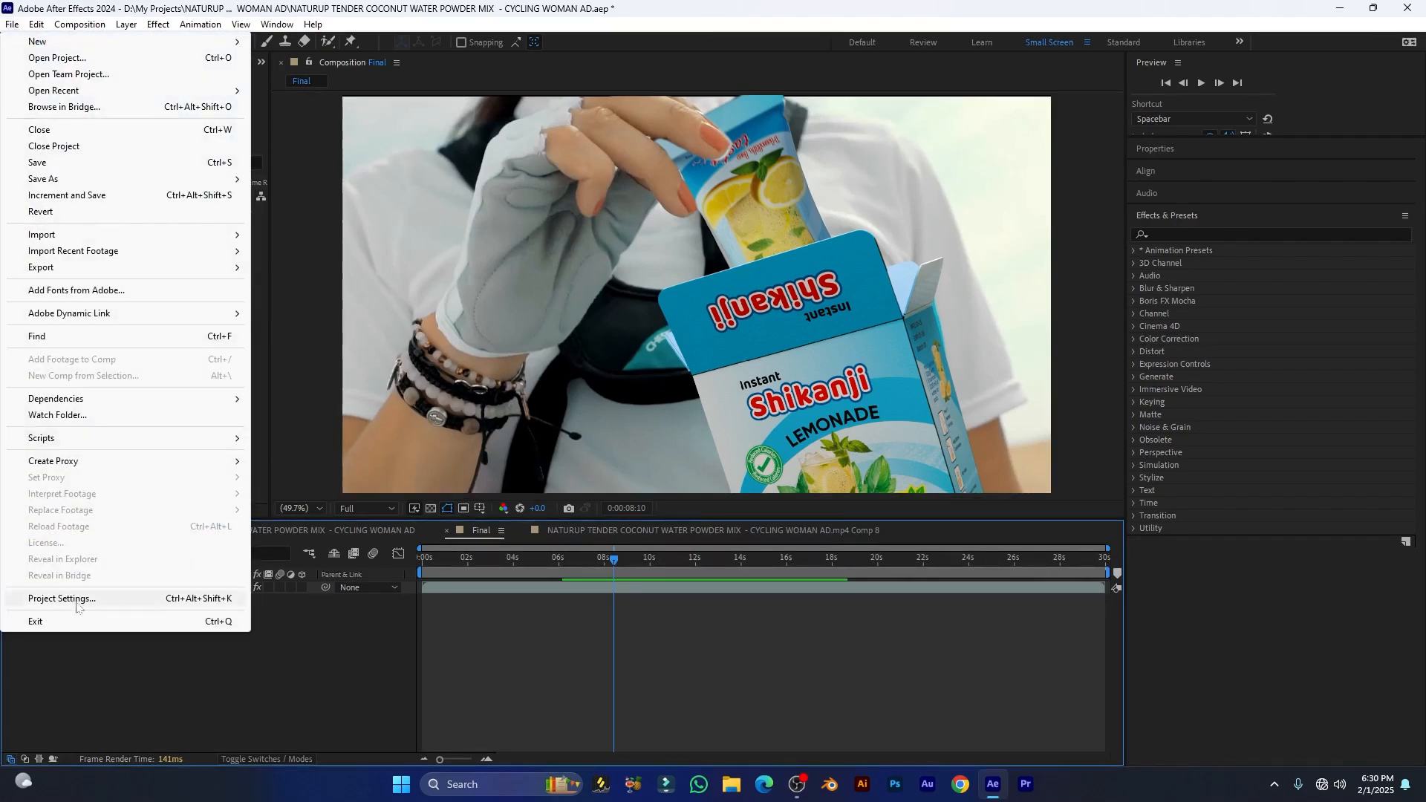
left_click(61, 597)
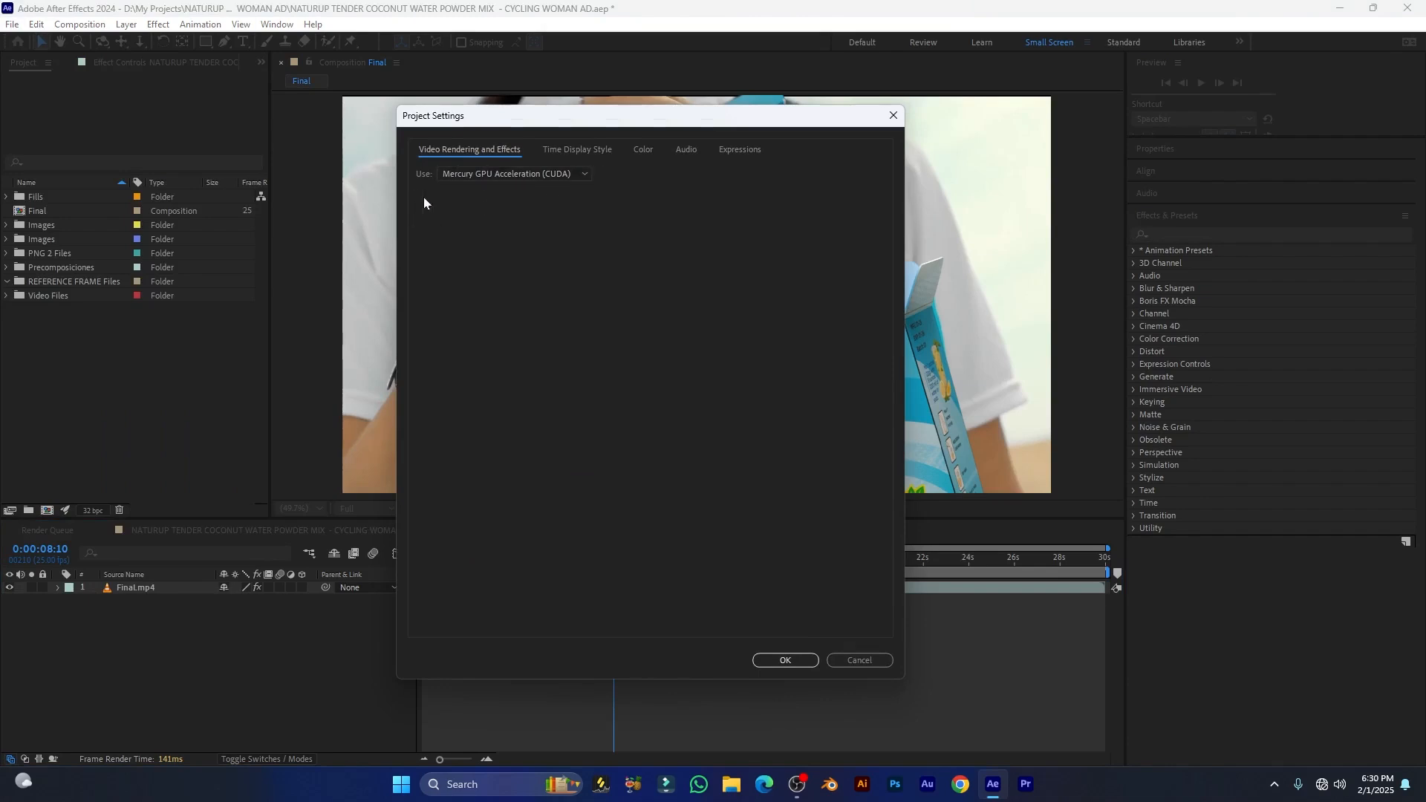
mouse_move(525, 188)
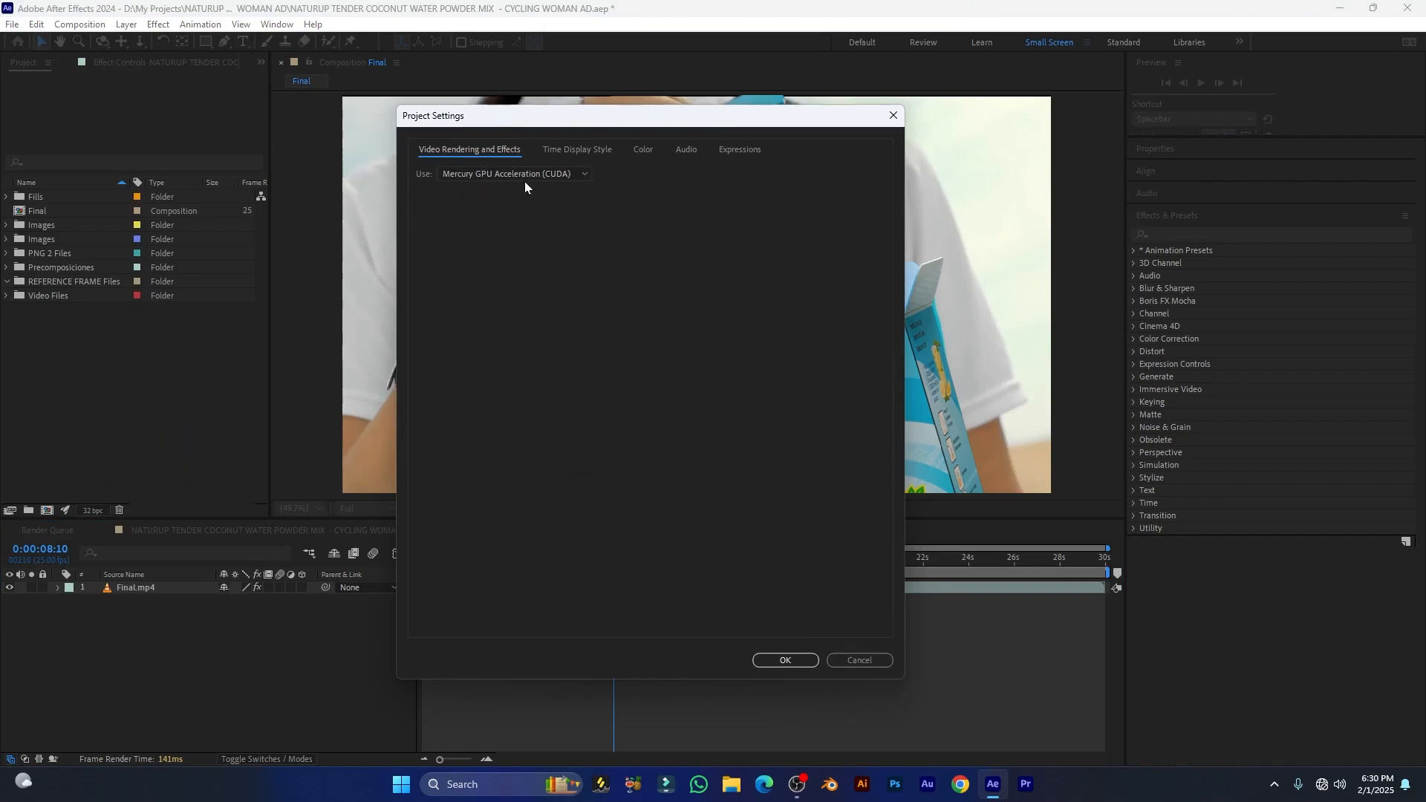
left_click(512, 174)
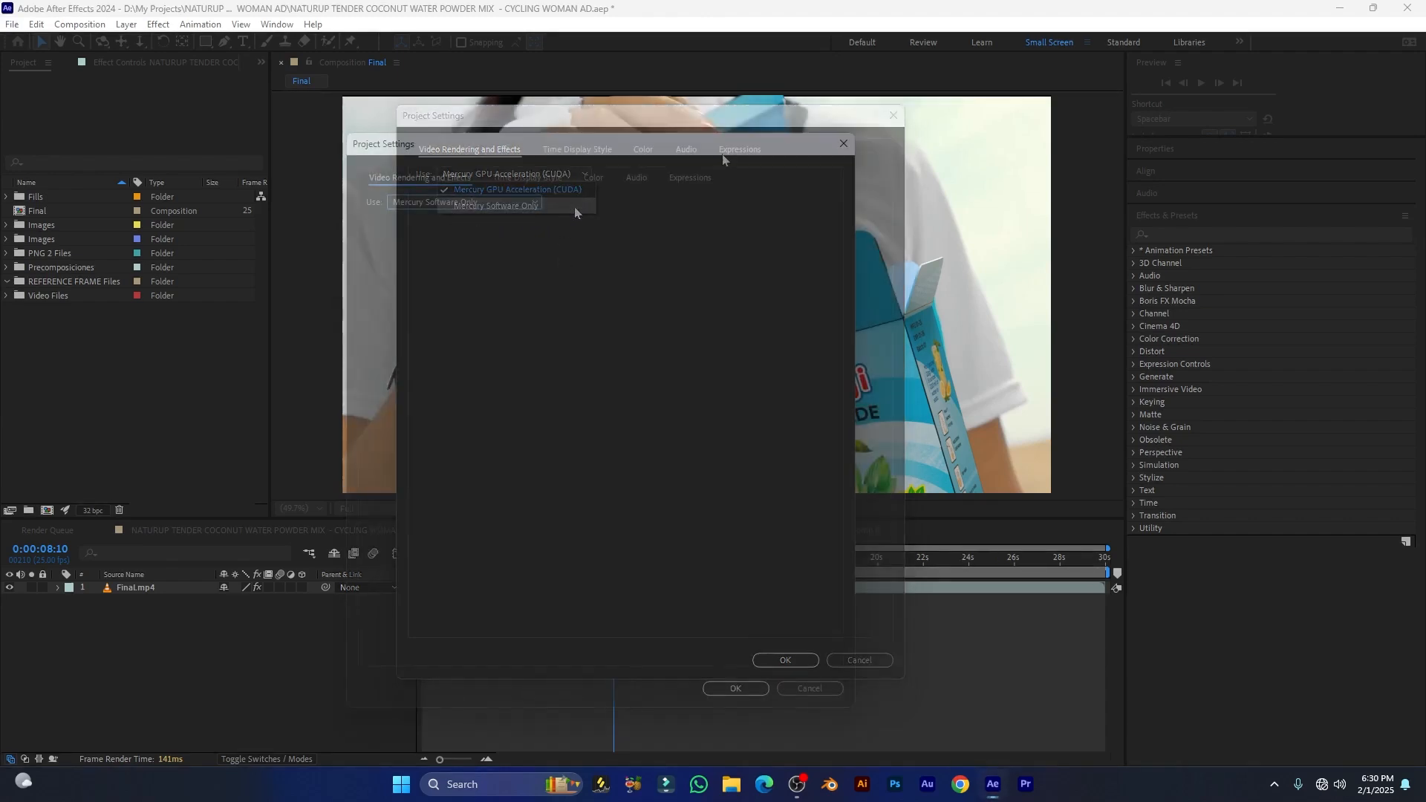
left_click(494, 205)
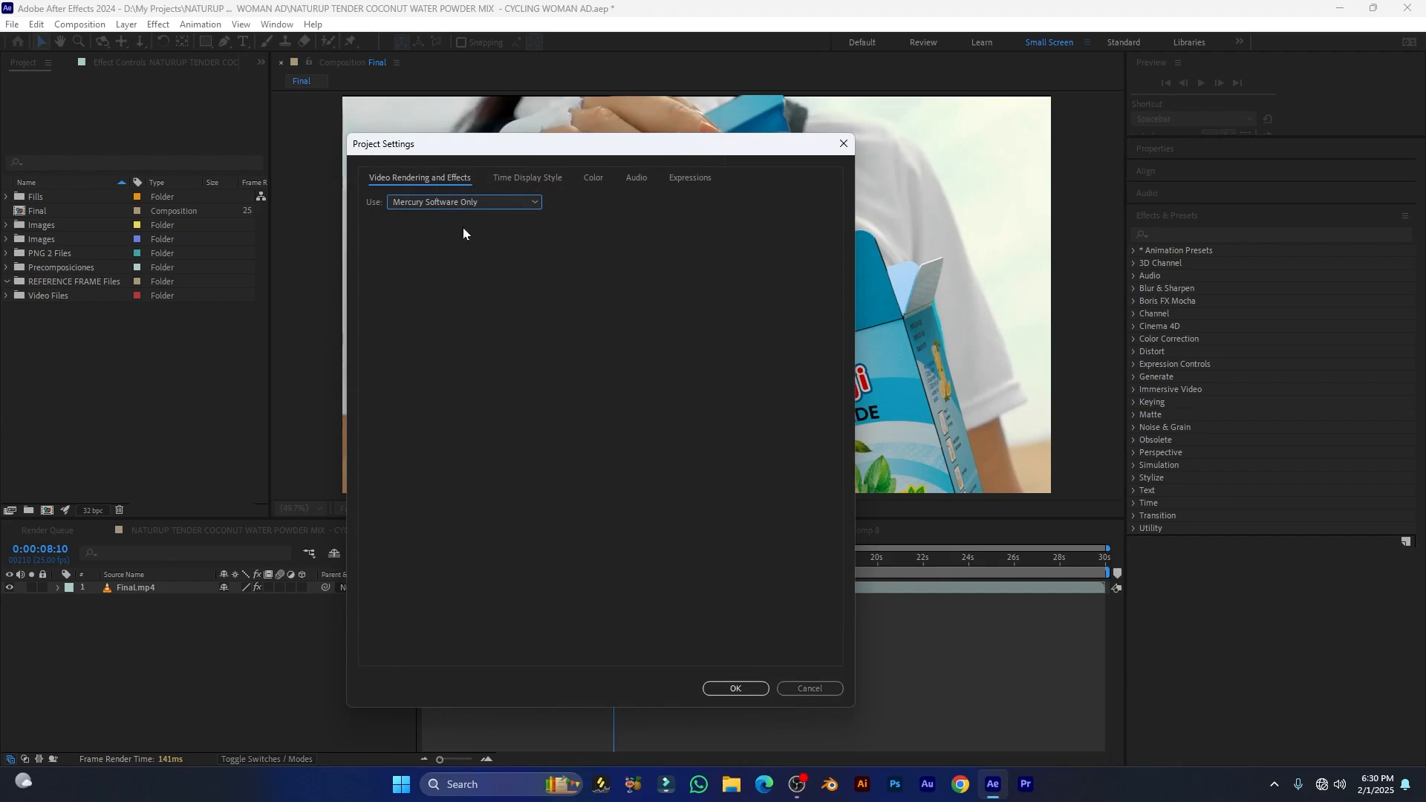
left_click(463, 202)
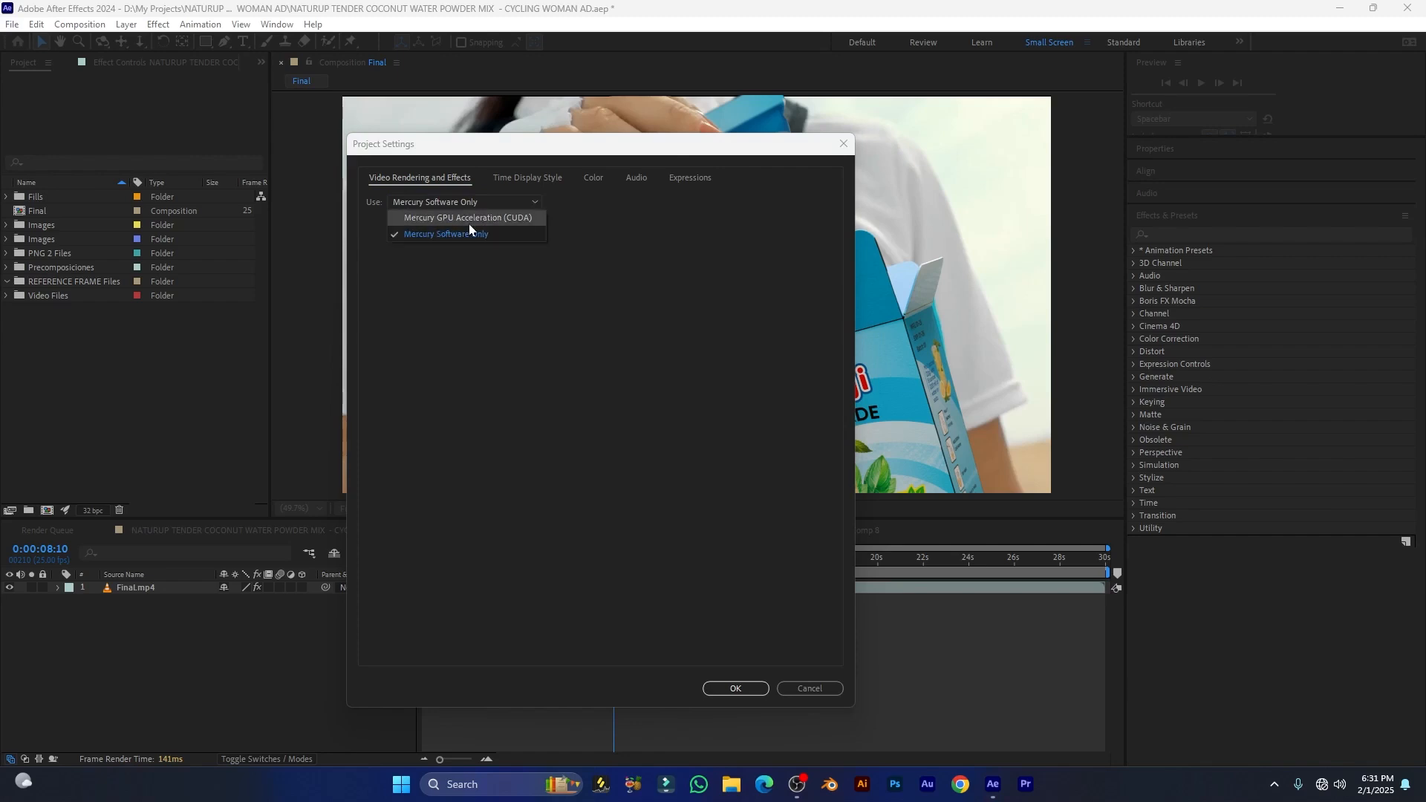
left_click(466, 217)
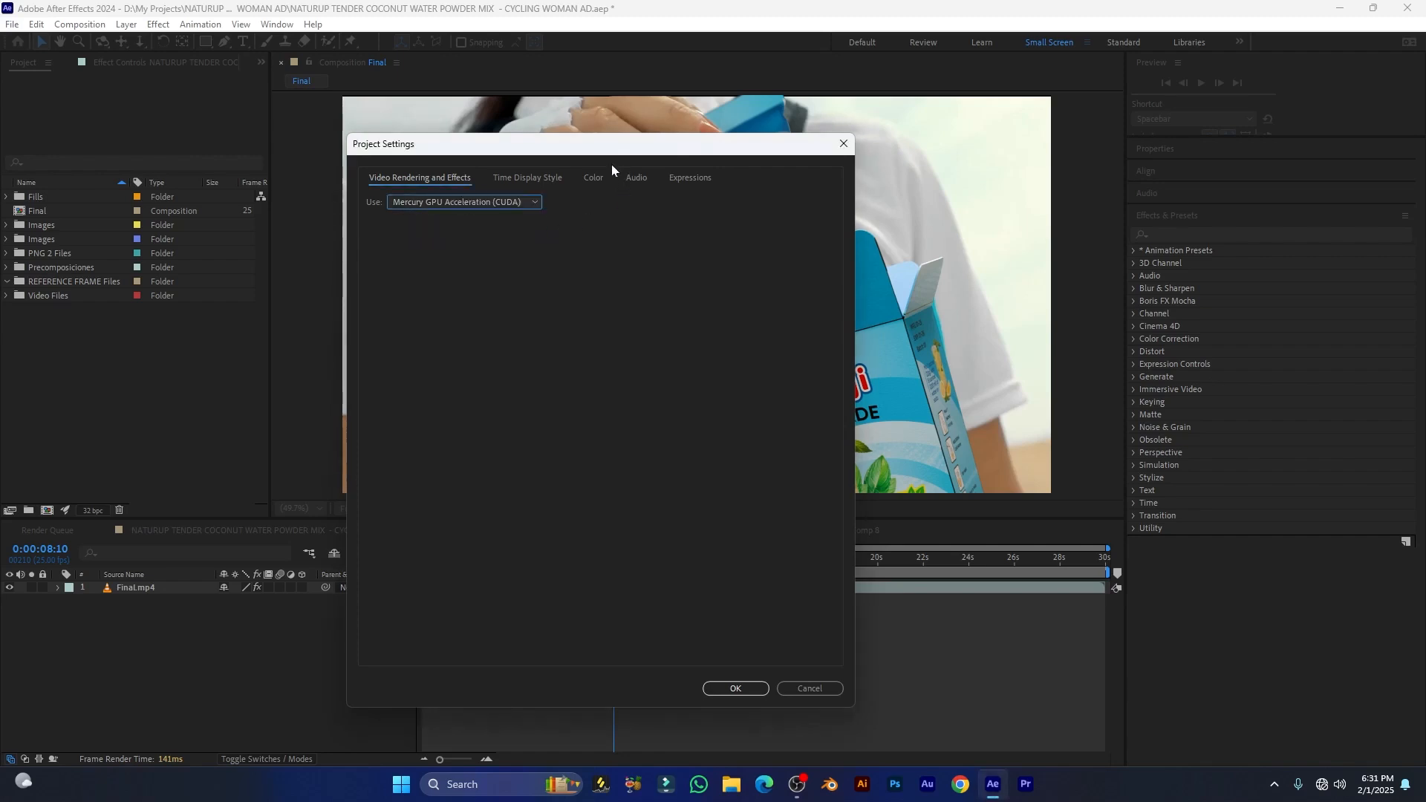
left_click(592, 177)
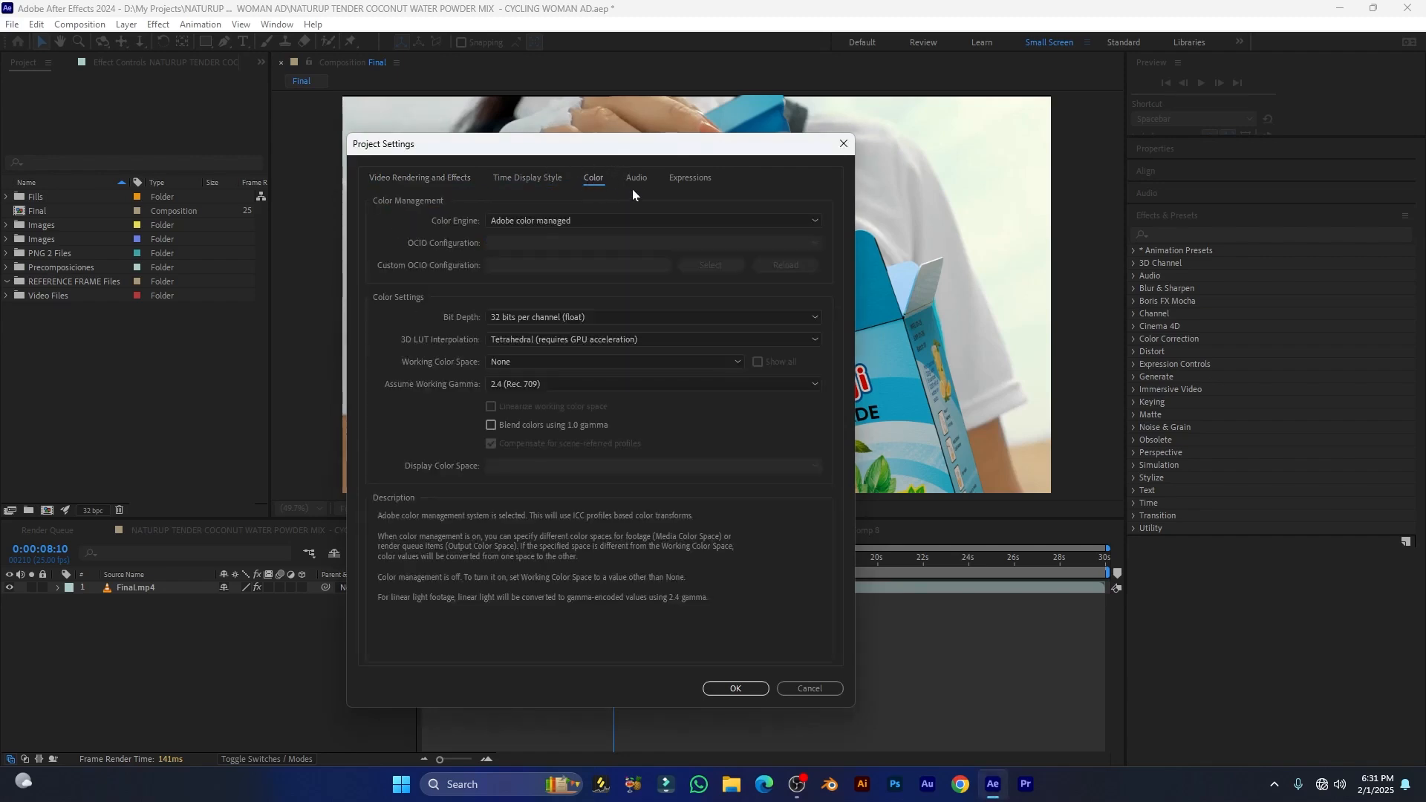
mouse_move(477, 340)
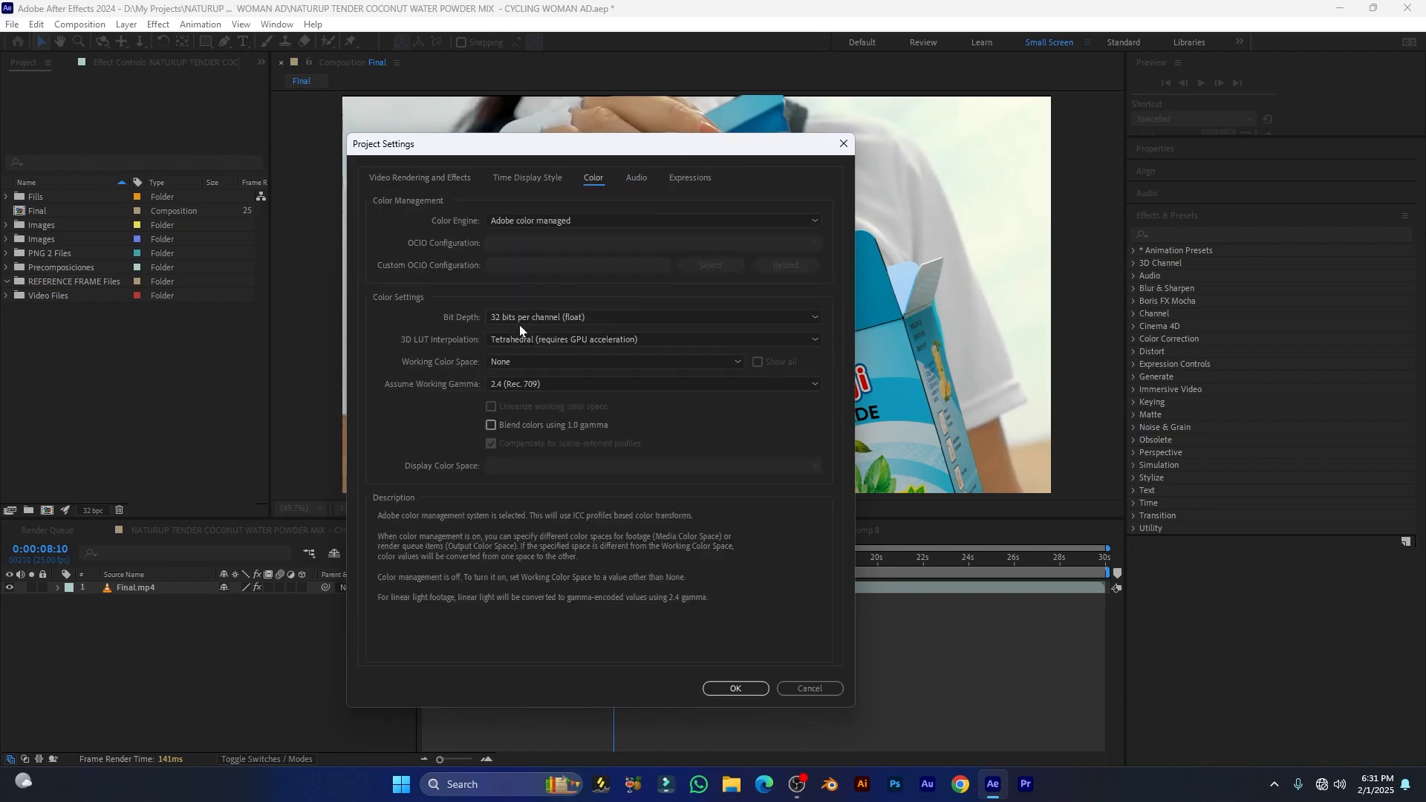
left_click_drag(600, 143, 688, 135)
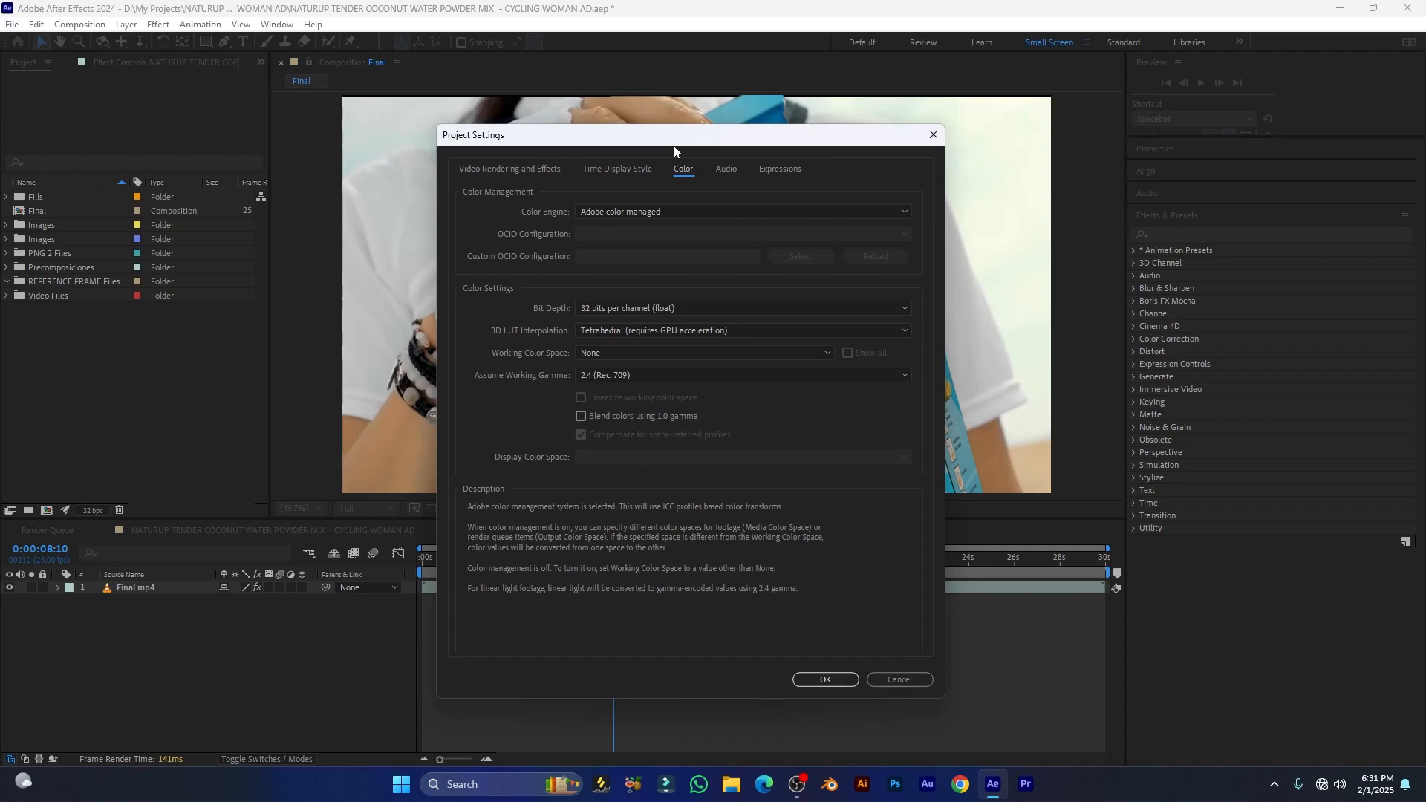